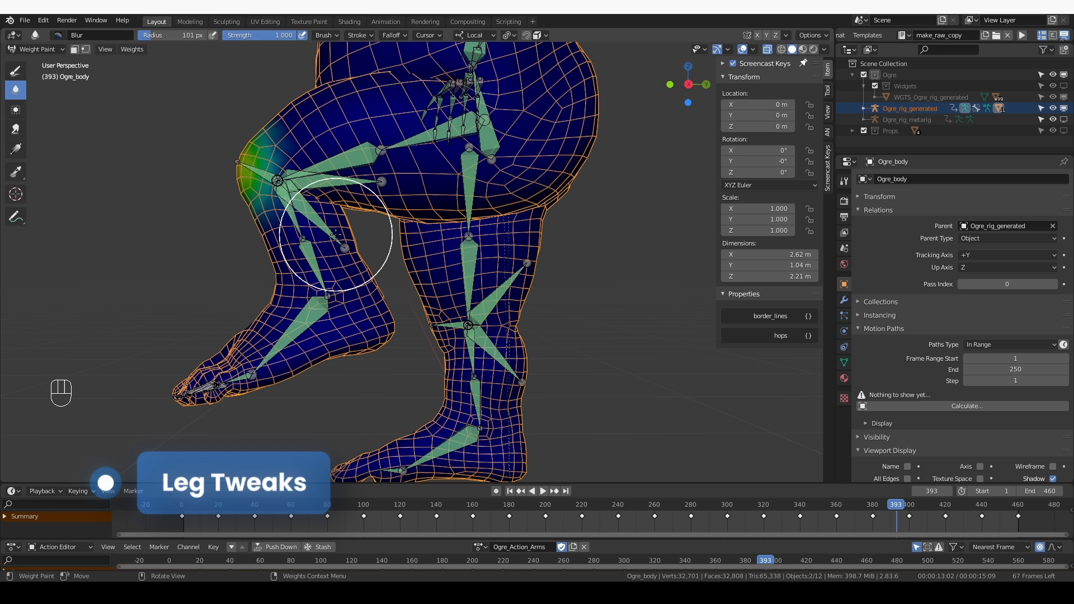
Leave weight painting, pose the generated rig and select DEF-knee.L to show its Action constraint.
key(Tab)
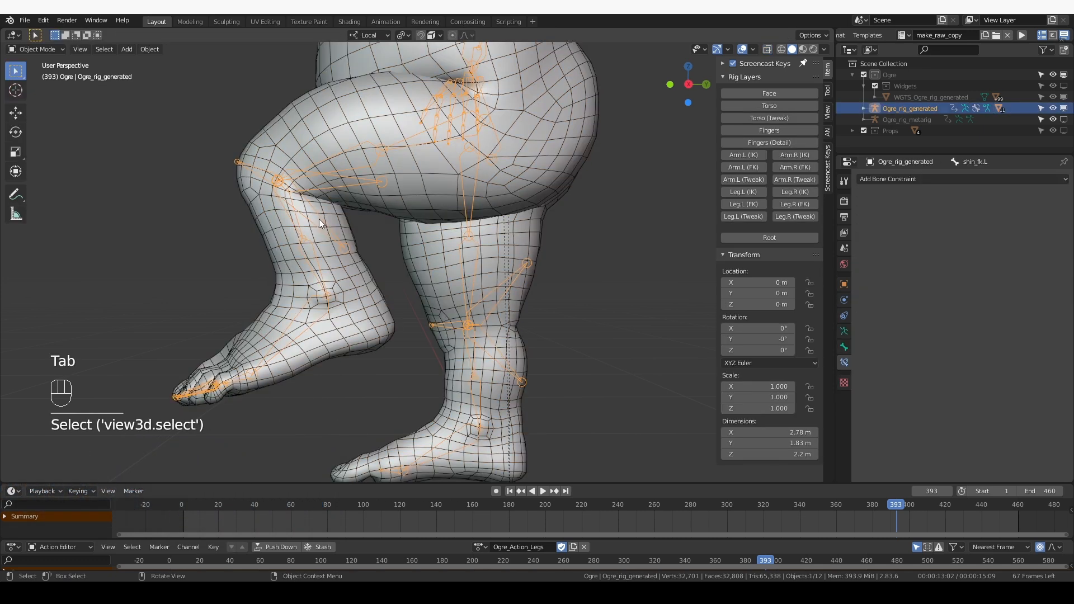
mouse_move(54, 56)
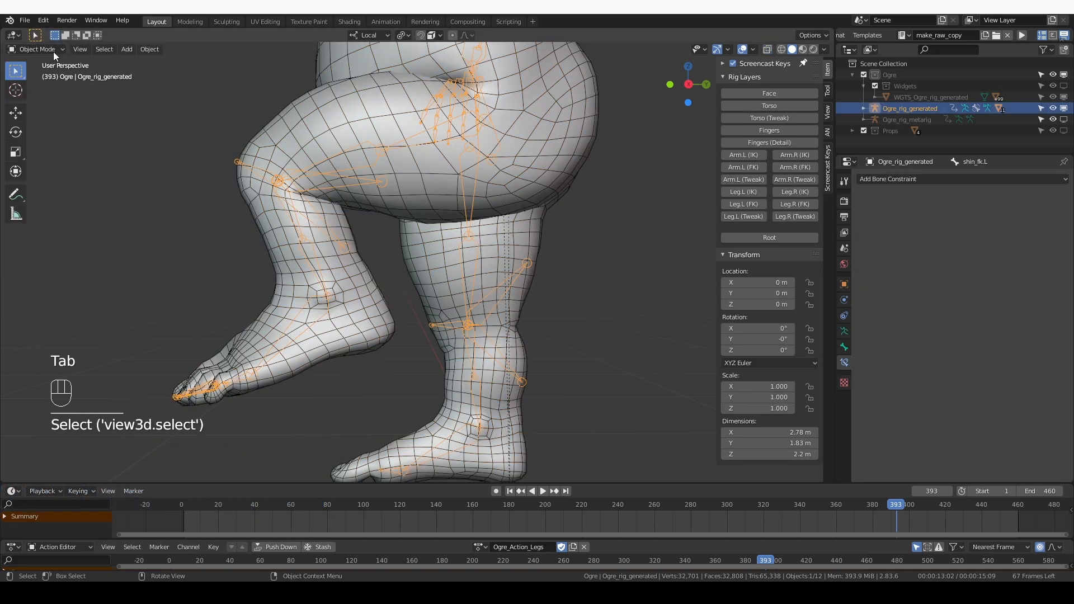
mouse_move(252, 213)
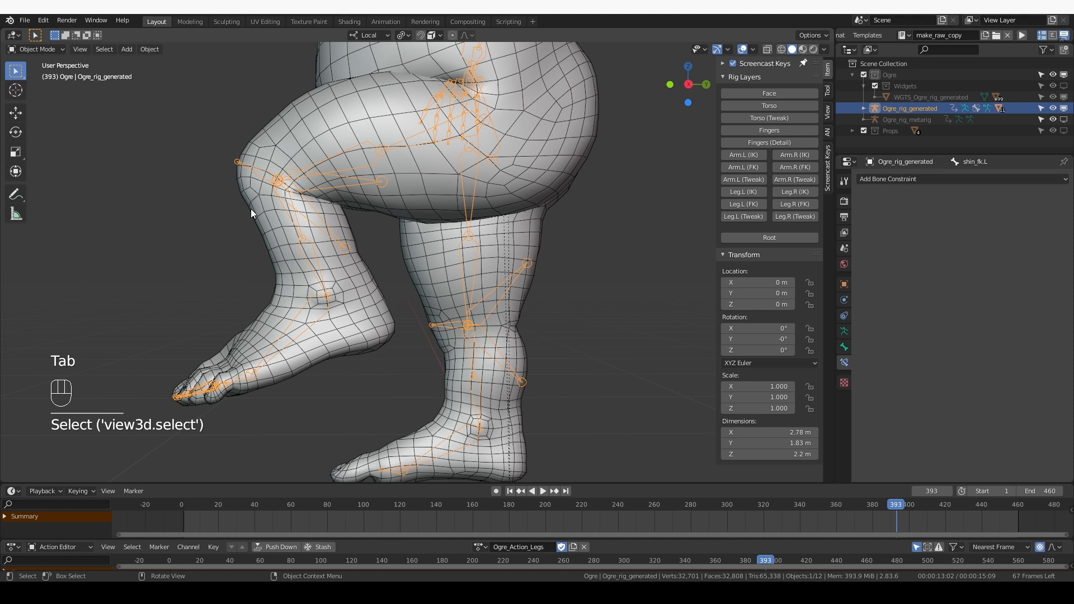
key(Tab)
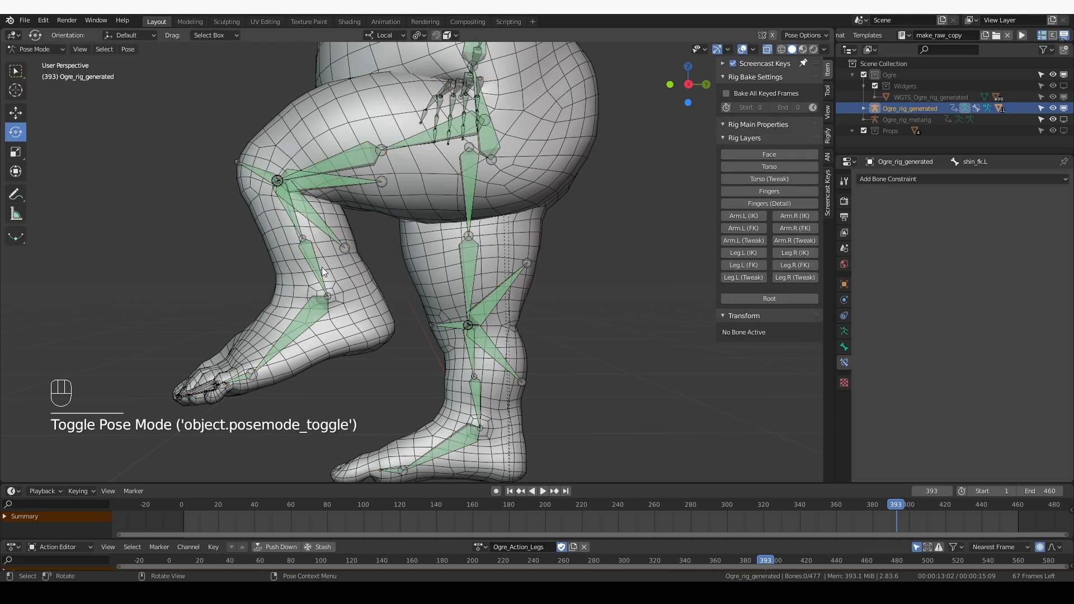
click(309, 219)
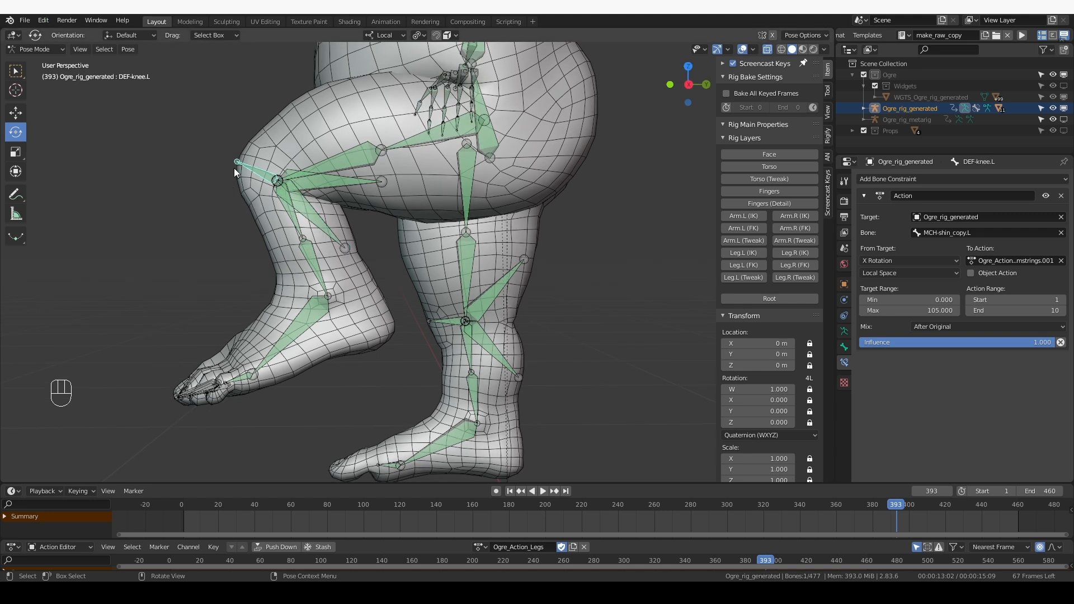
Draw an annotation stroke circling the left knee, then return the rig to object mode.
key(d)
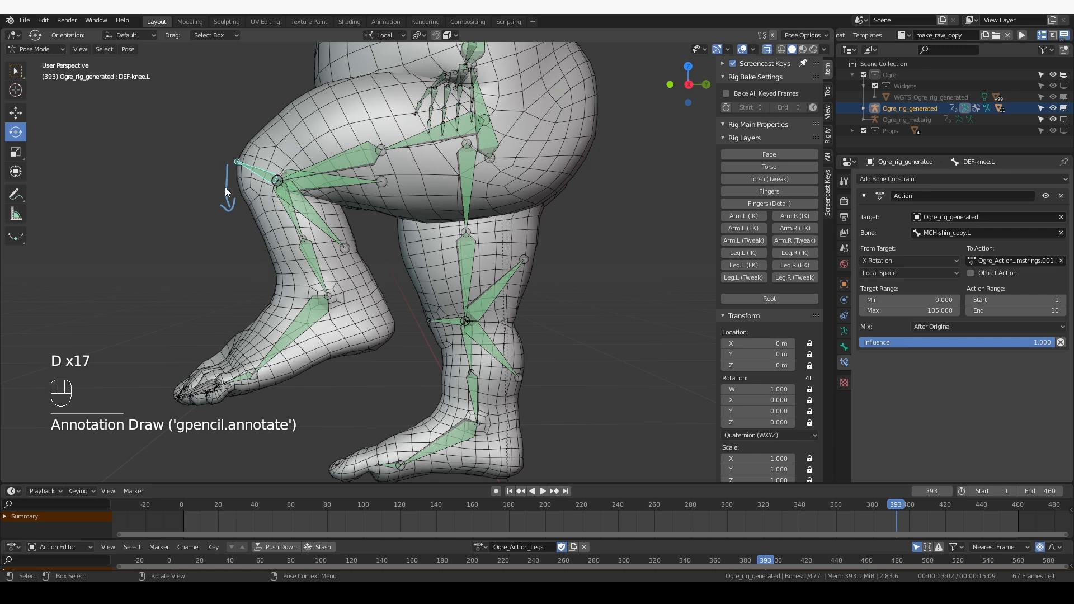
mouse_move(376, 236)
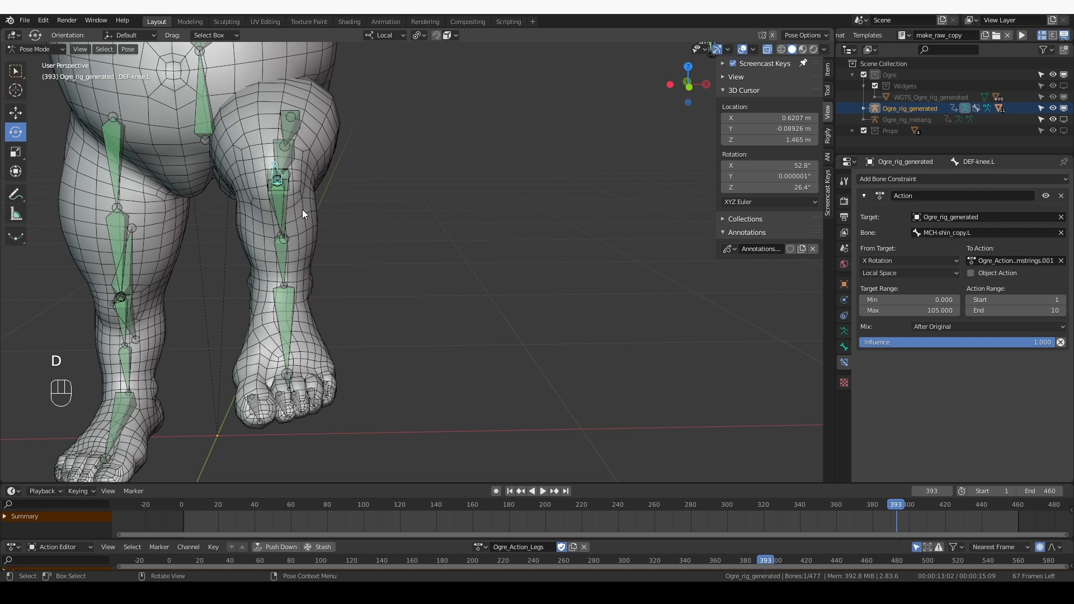
drag(301, 209, 342, 214)
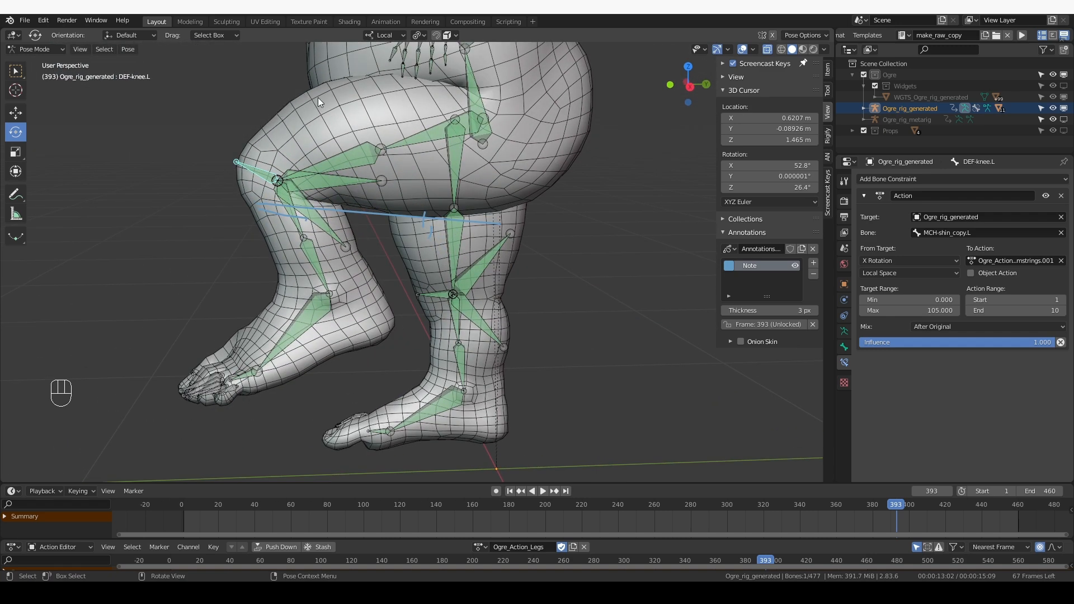
mouse_move(370, 218)
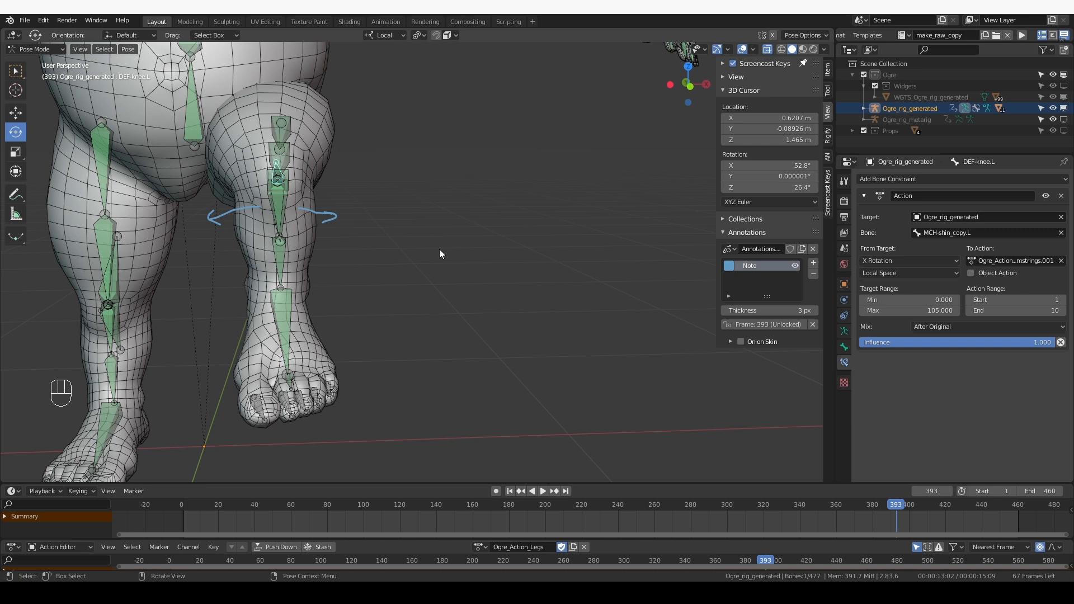
mouse_move(311, 226)
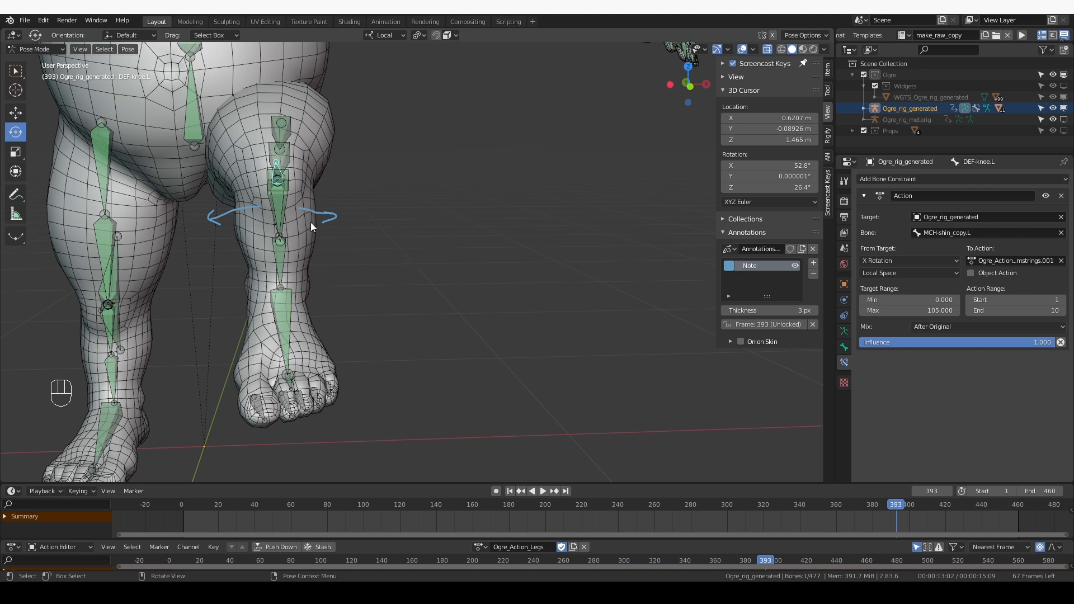
mouse_move(327, 231)
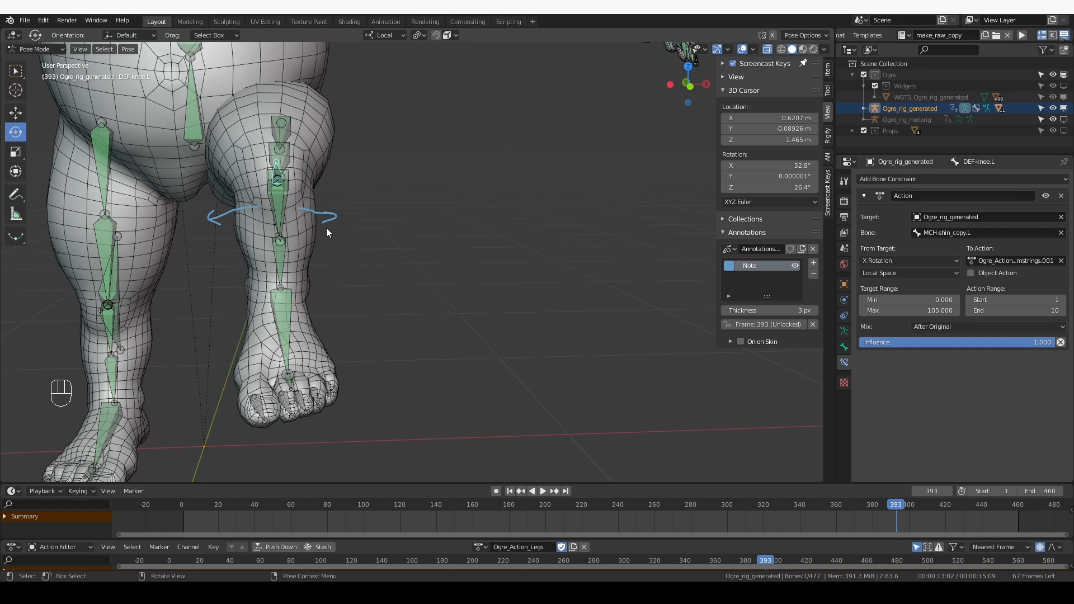
mouse_move(498, 281)
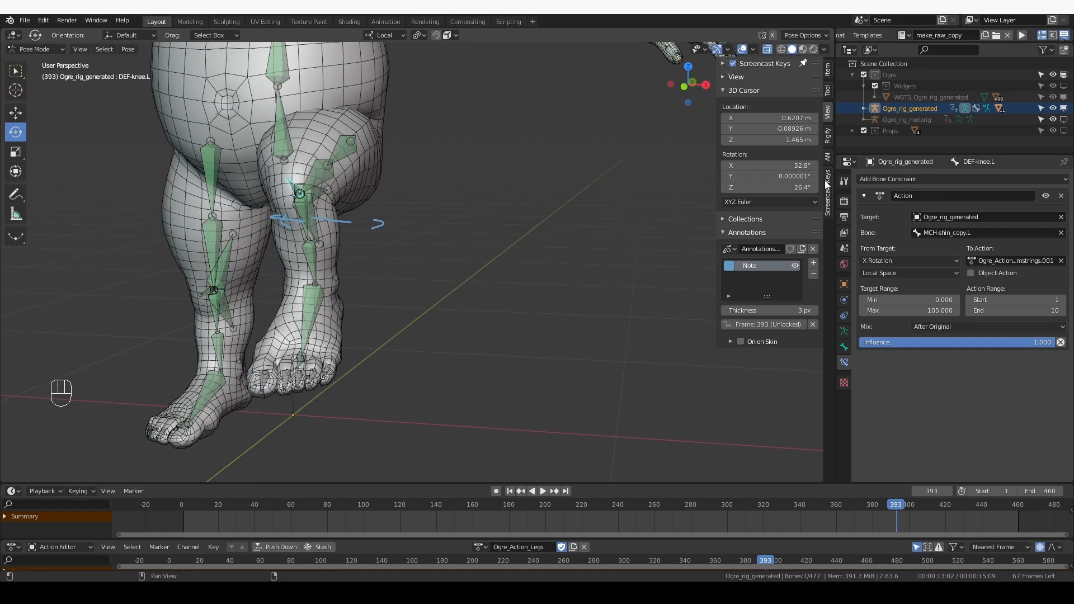
key(Tab)
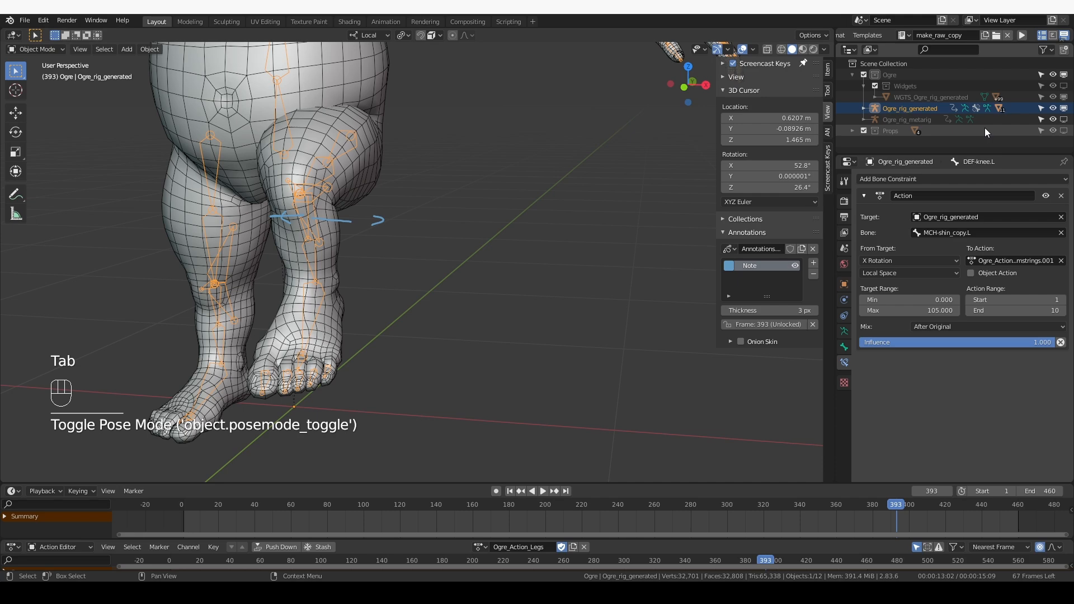
Select the Ogre metarig and rotate its small knee bone in pose mode at frame 10.
click(907, 120)
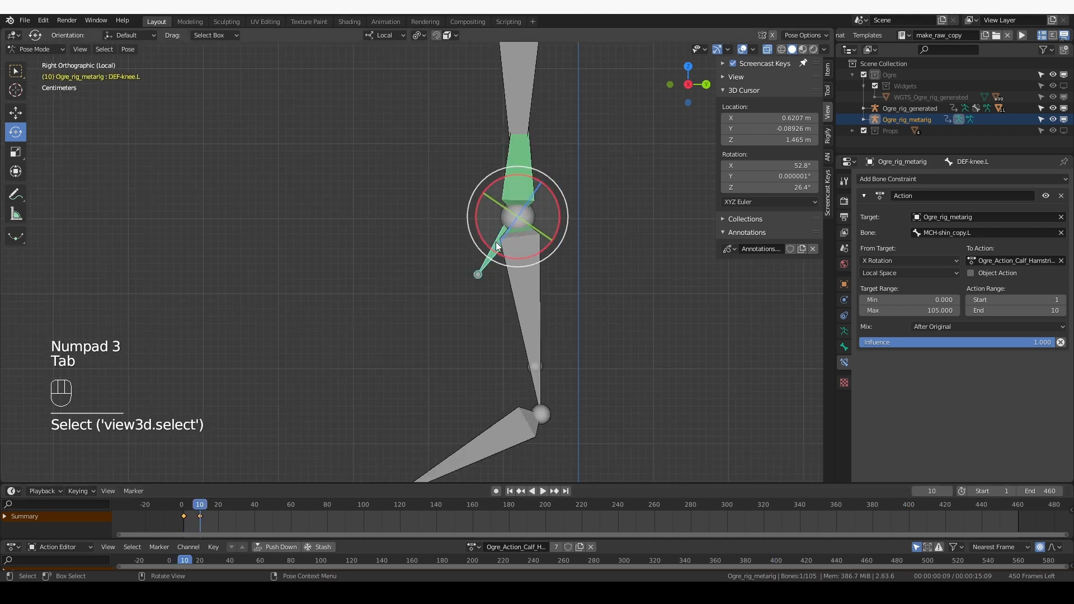
mouse_move(491, 242)
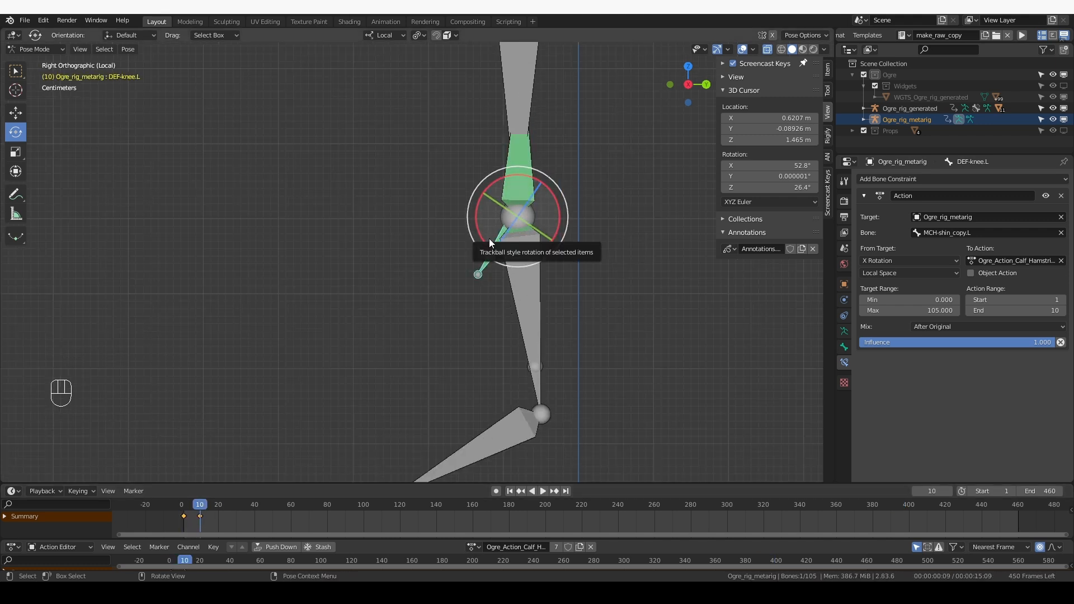
key(r)
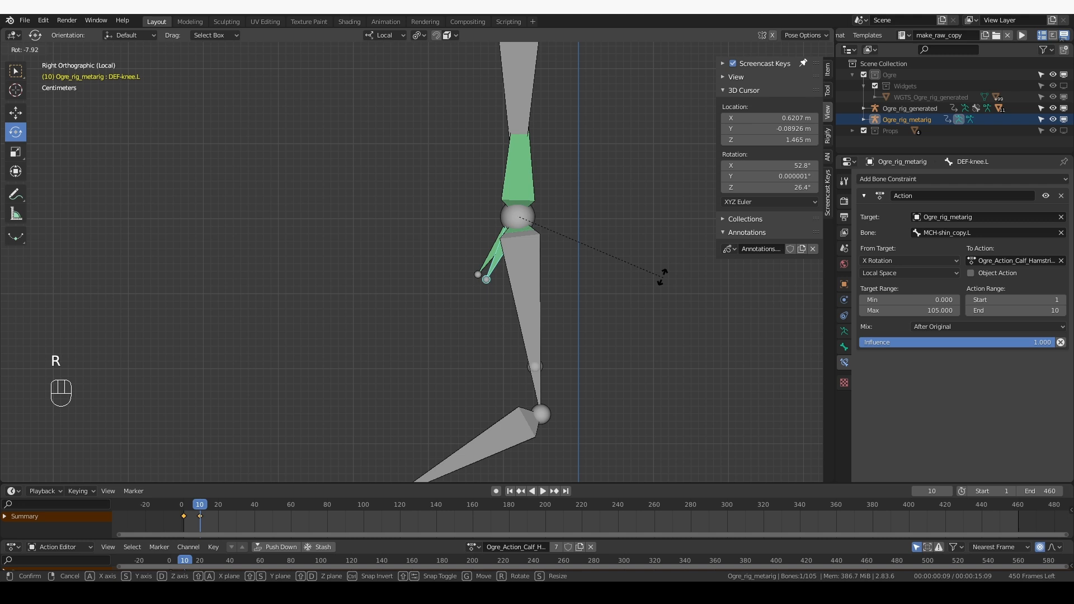
click(649, 267)
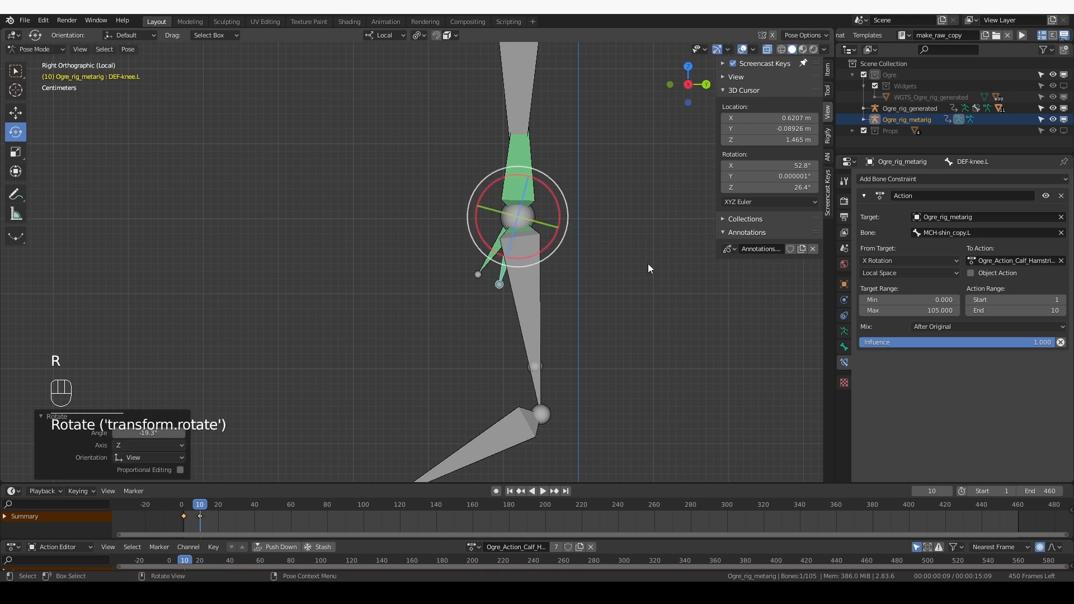
Key the knee bone's rotation in the calf hamstring action and select the left shin bone.
key(i)
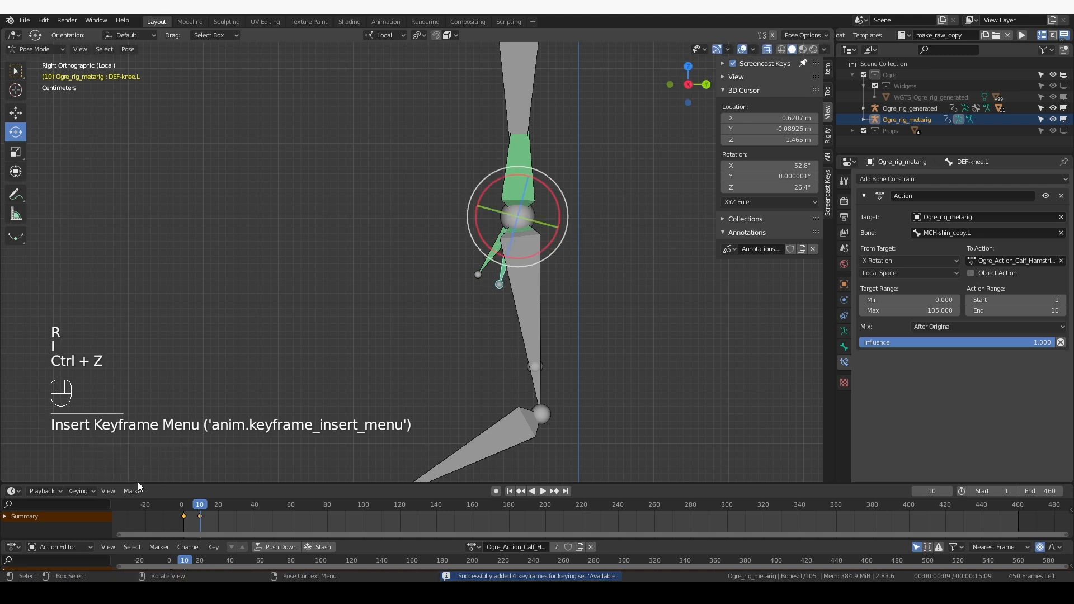
click(77, 490)
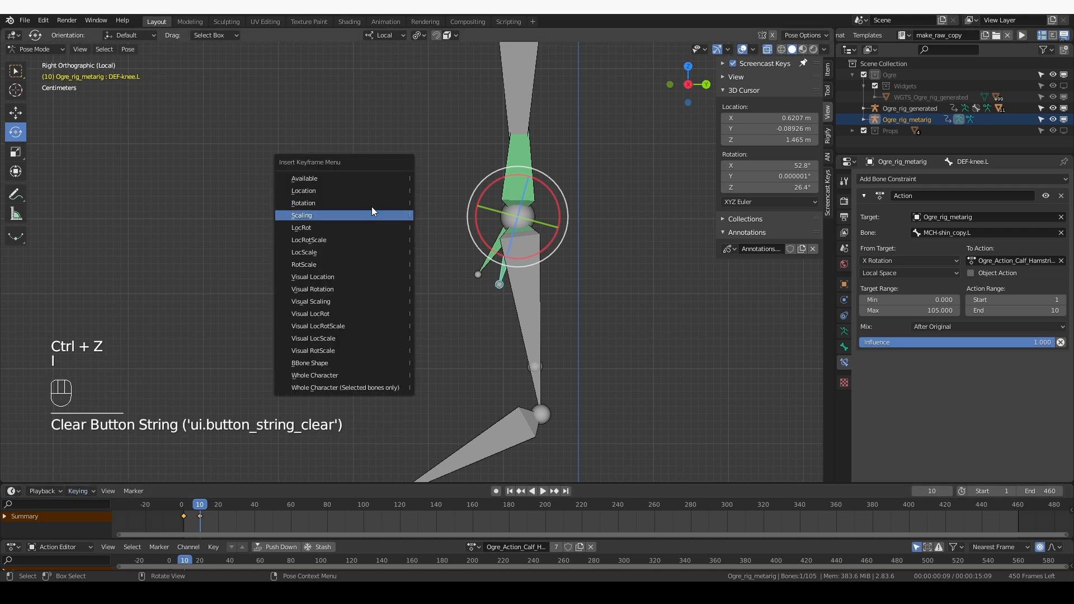
click(303, 202)
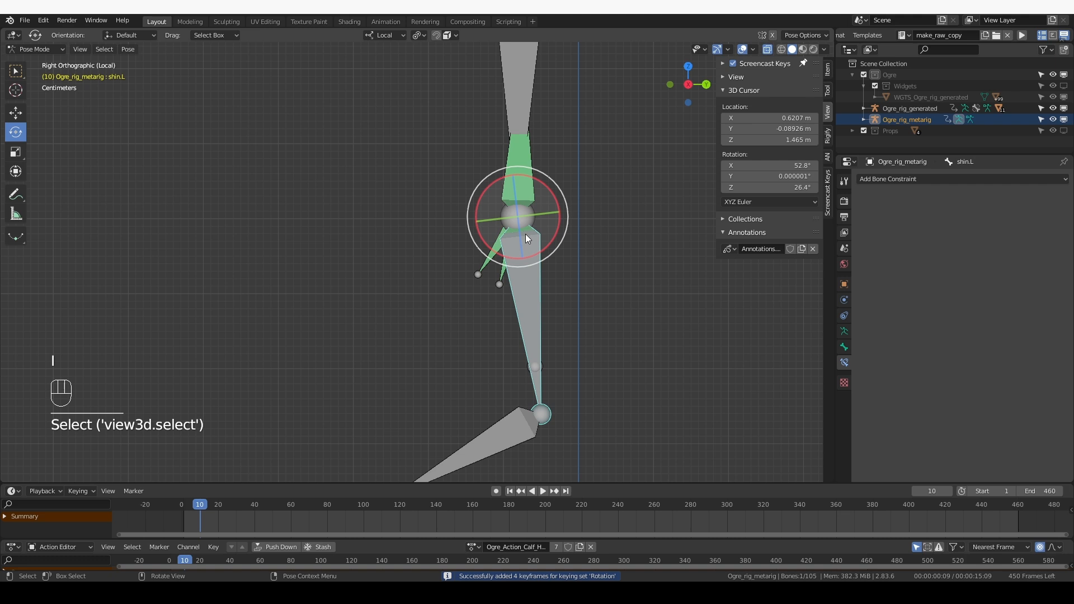
click(824, 48)
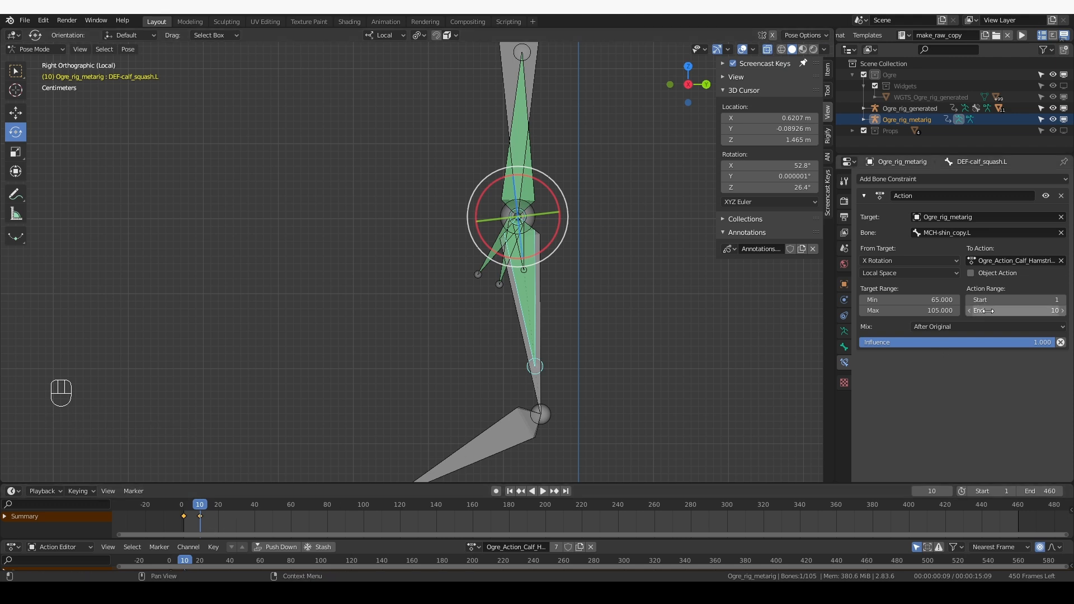
mouse_move(1012, 309)
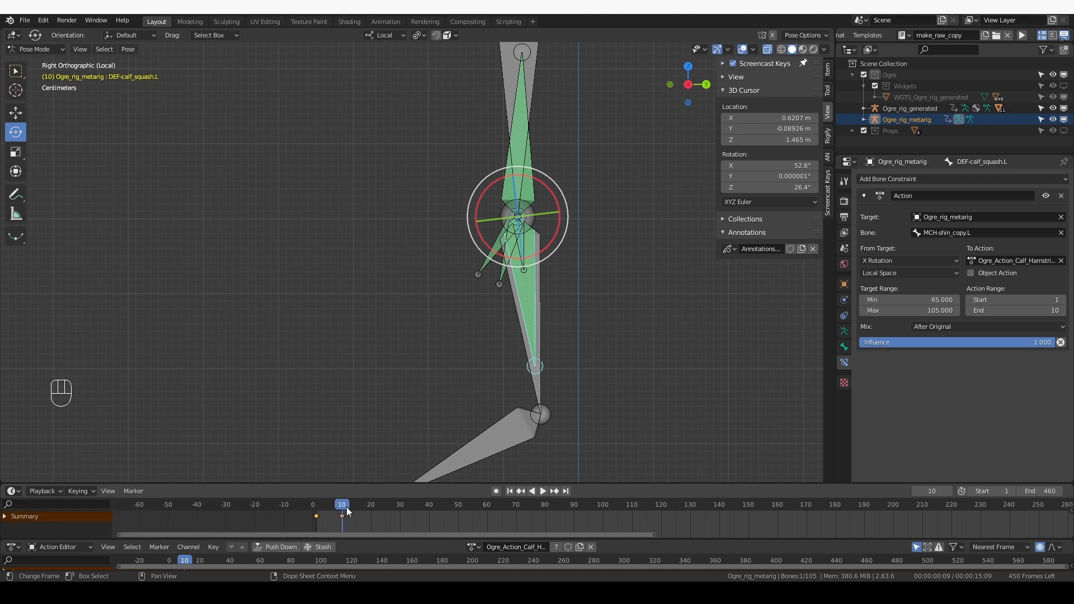
At frame 7 key the calf squash bone's rotated pose as rotation in the calf hamstring action.
click(334, 504)
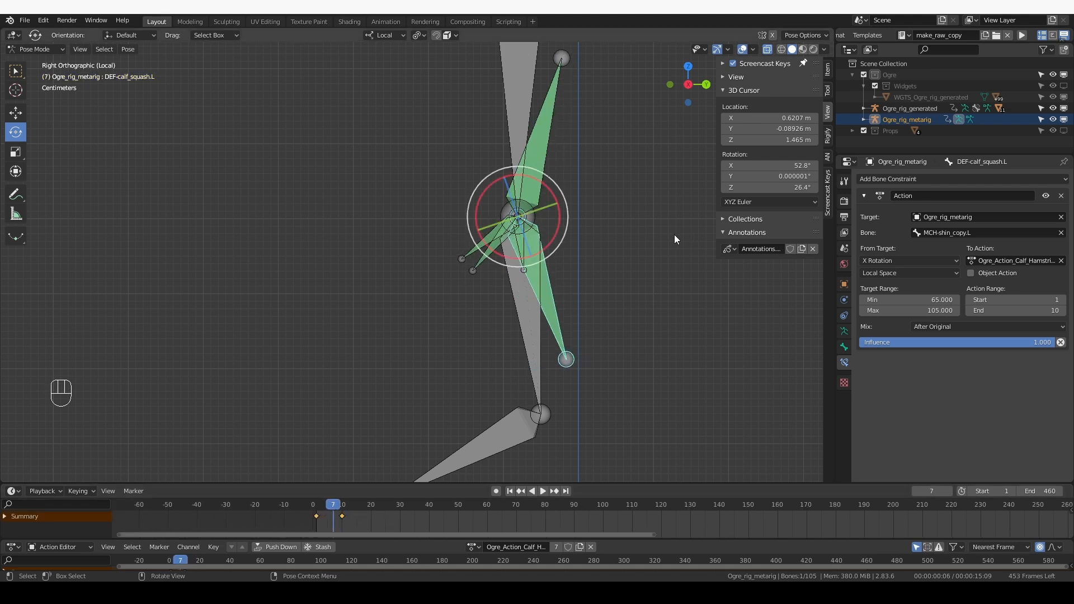
key(i)
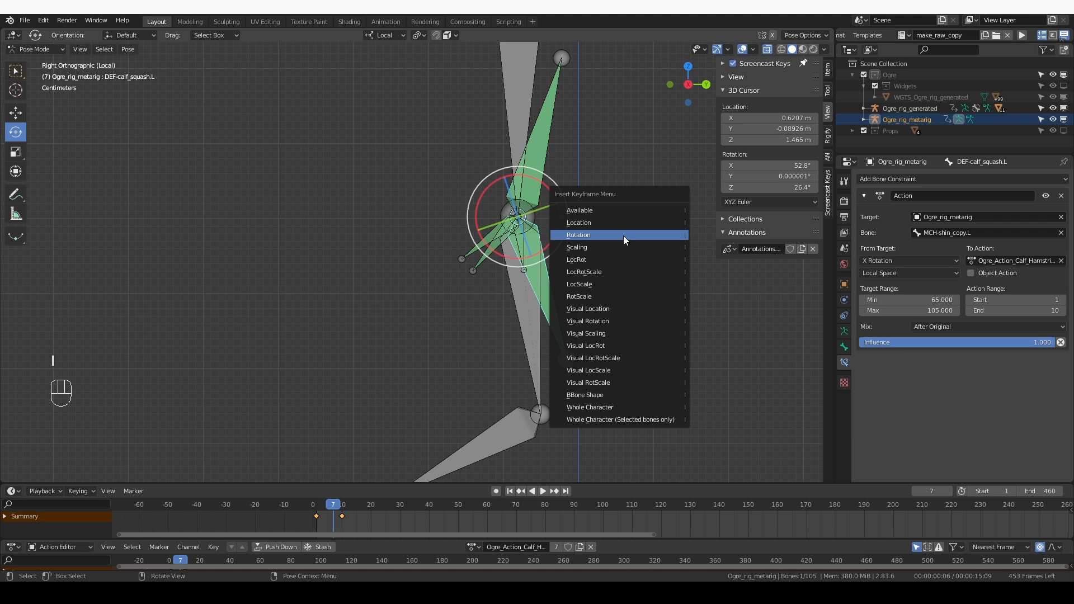
click(578, 234)
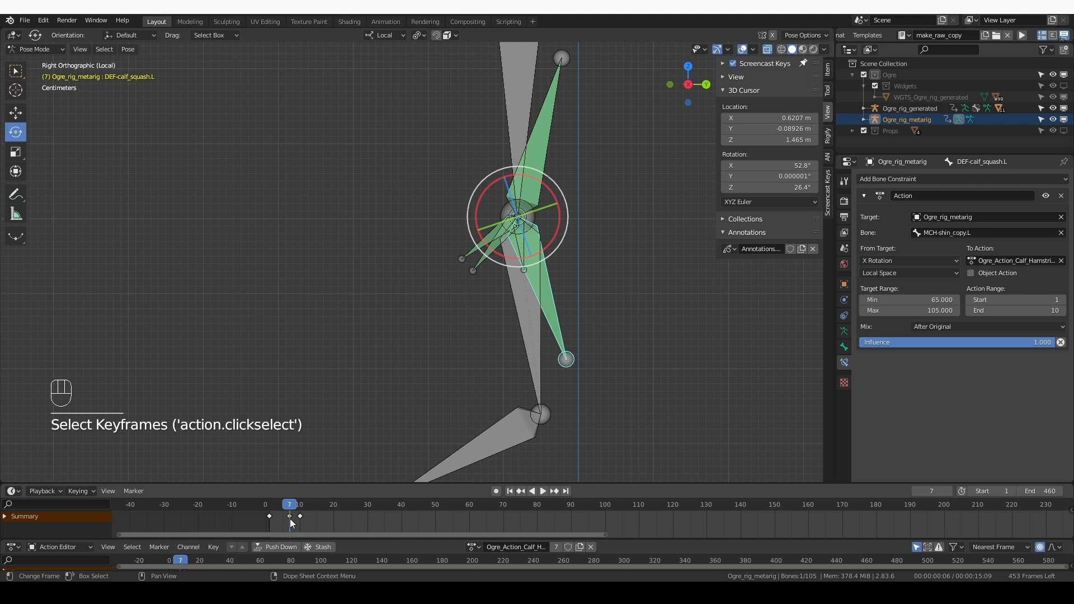
key(g)
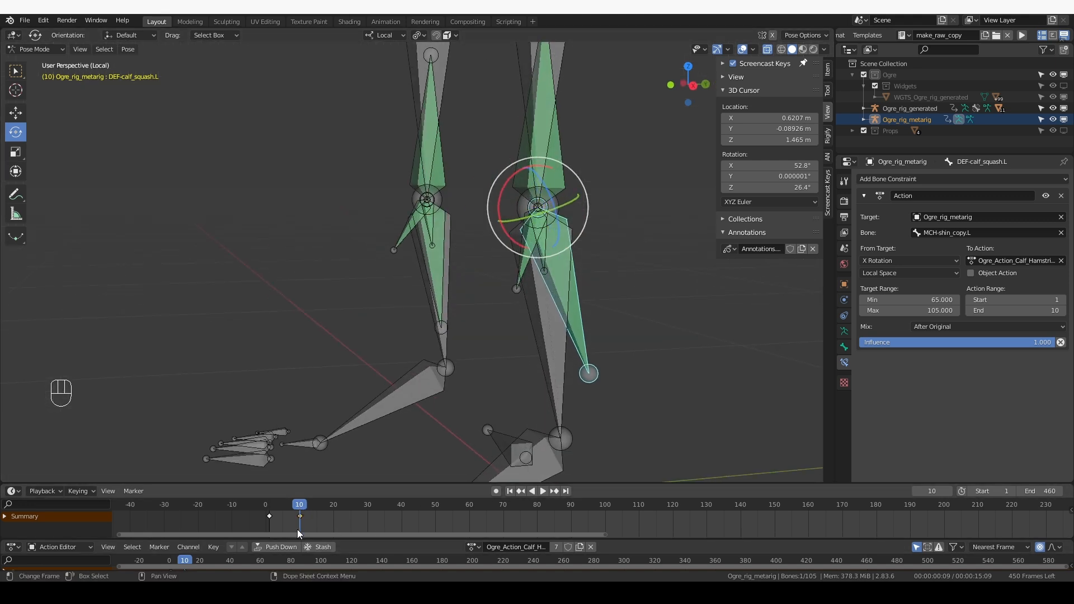
Return to frame 10 and move the transform pivot away from the 3D cursor.
click(270, 504)
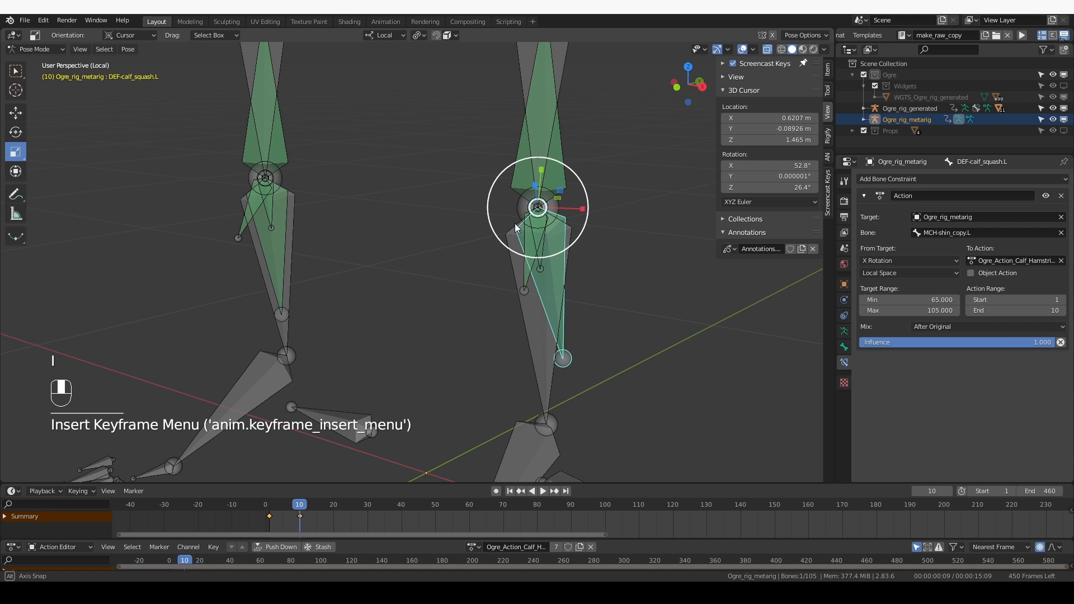
click(387, 35)
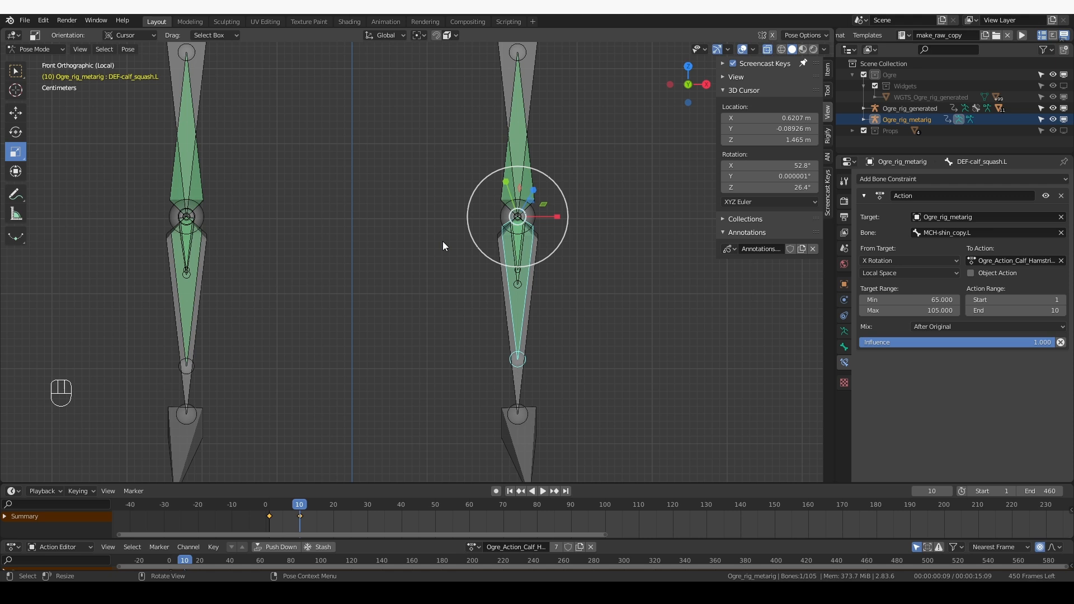
mouse_move(170, 209)
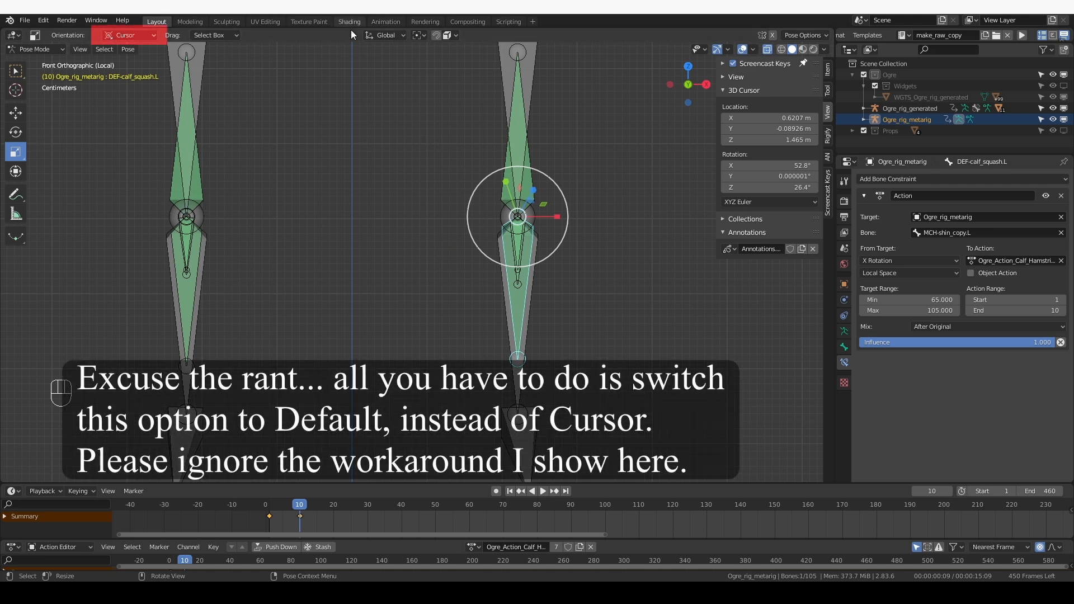
click(385, 35)
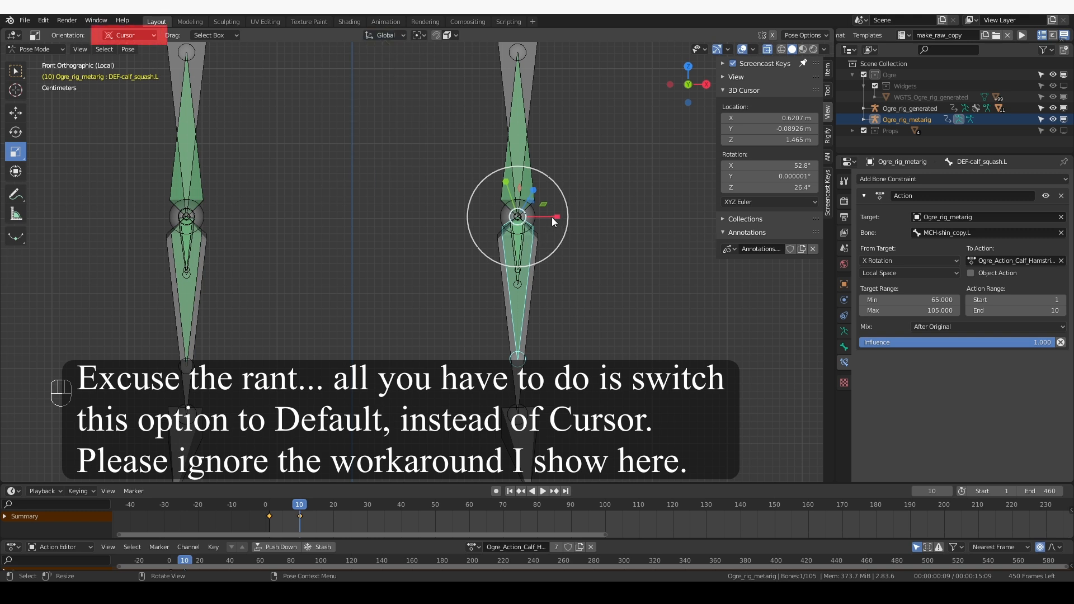
mouse_move(729, 54)
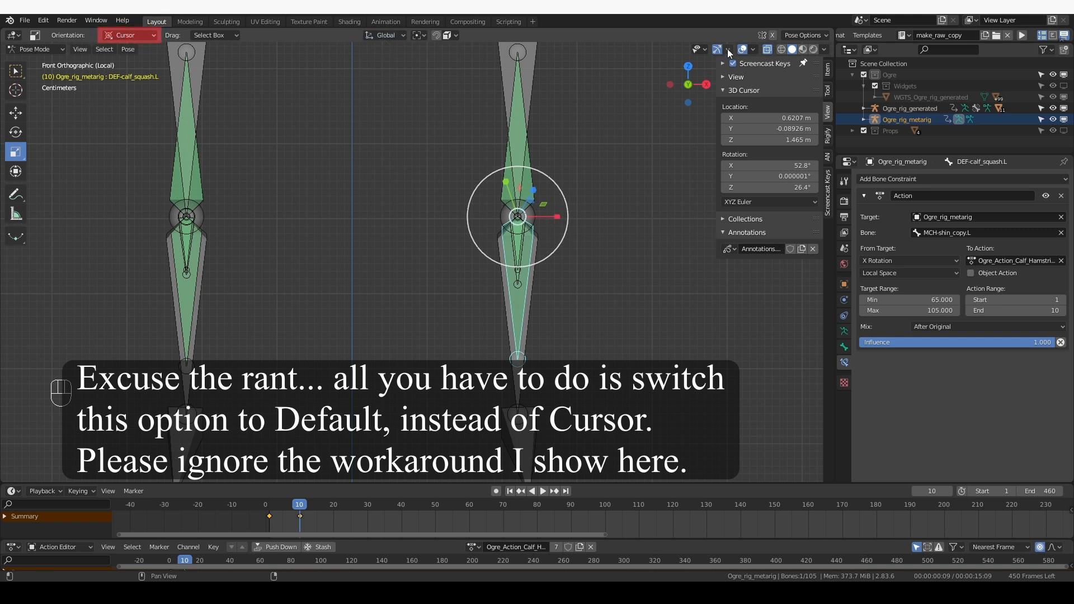
Set the viewport object gizmo orientation from Cursor to Default.
click(718, 49)
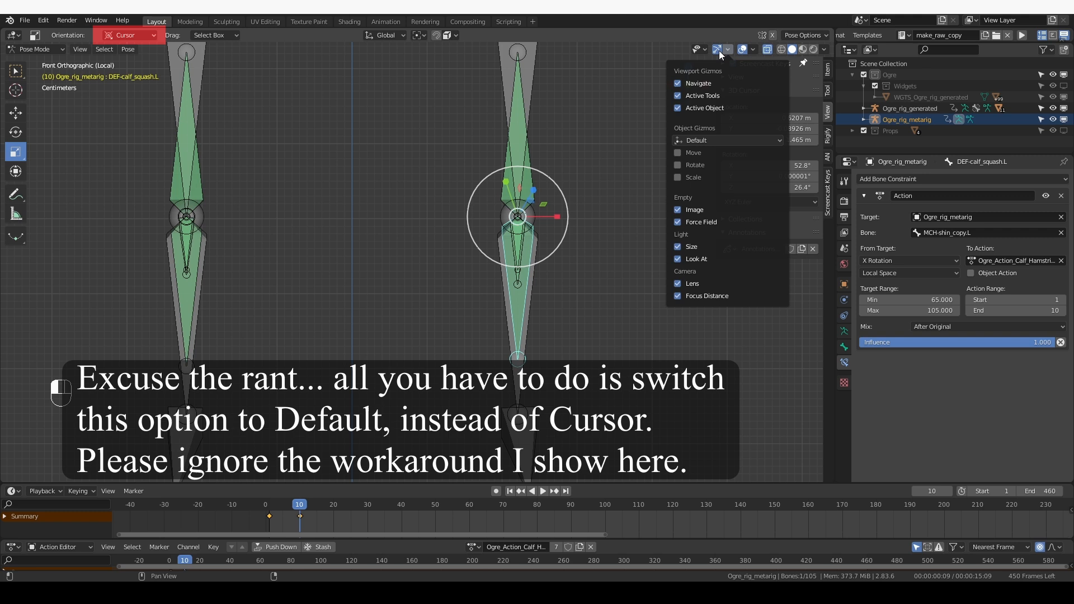
click(727, 140)
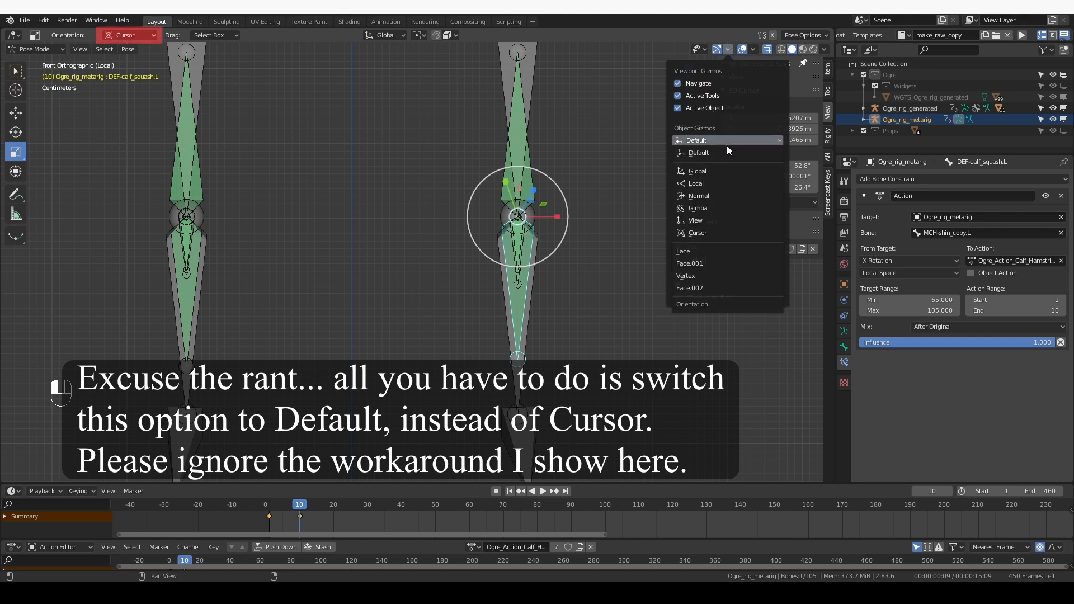
click(696, 170)
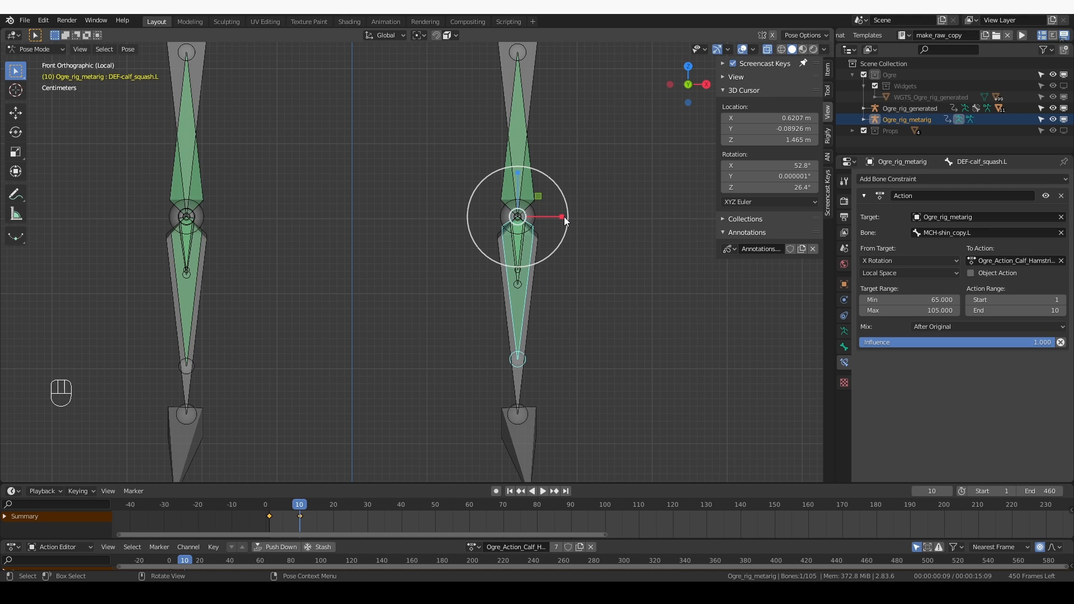
Key DEF-calf_squash.L's scale, play the action to frame 10 and select the hamstrings squash bone.
key(s)
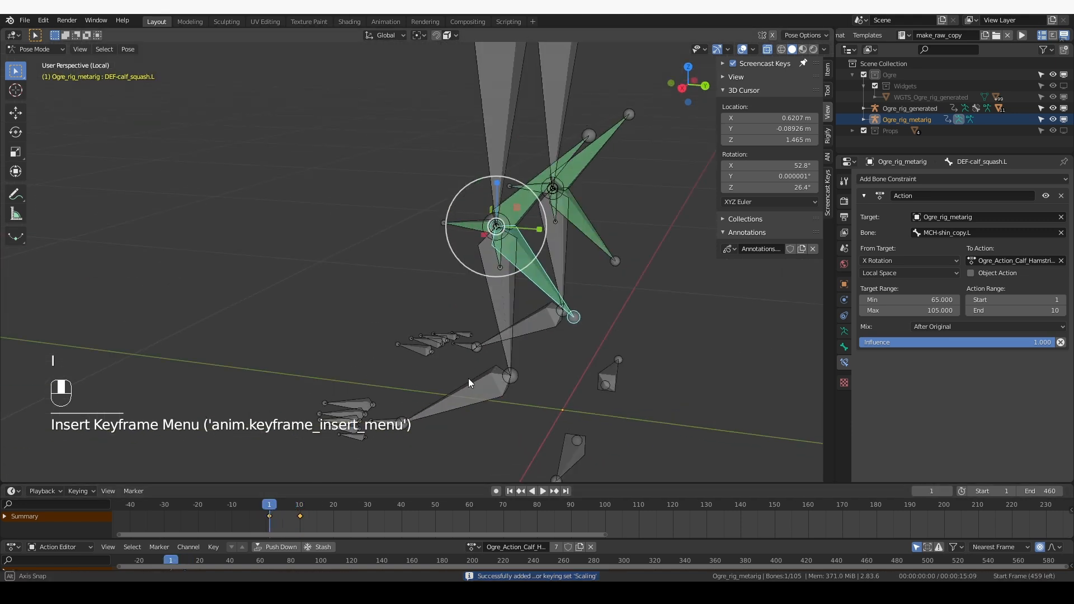
click(541, 489)
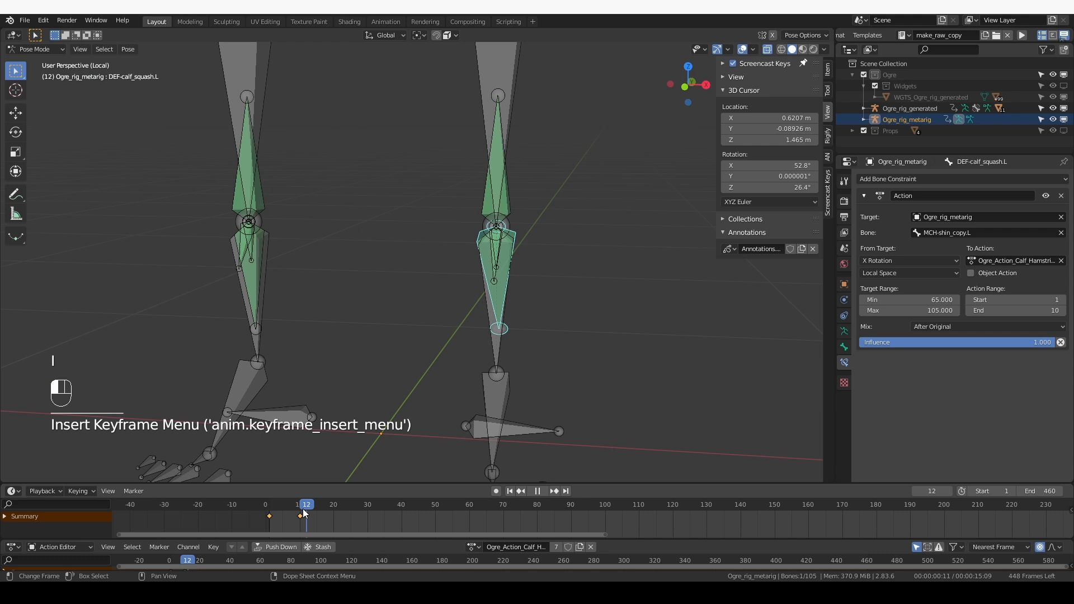
click(300, 504)
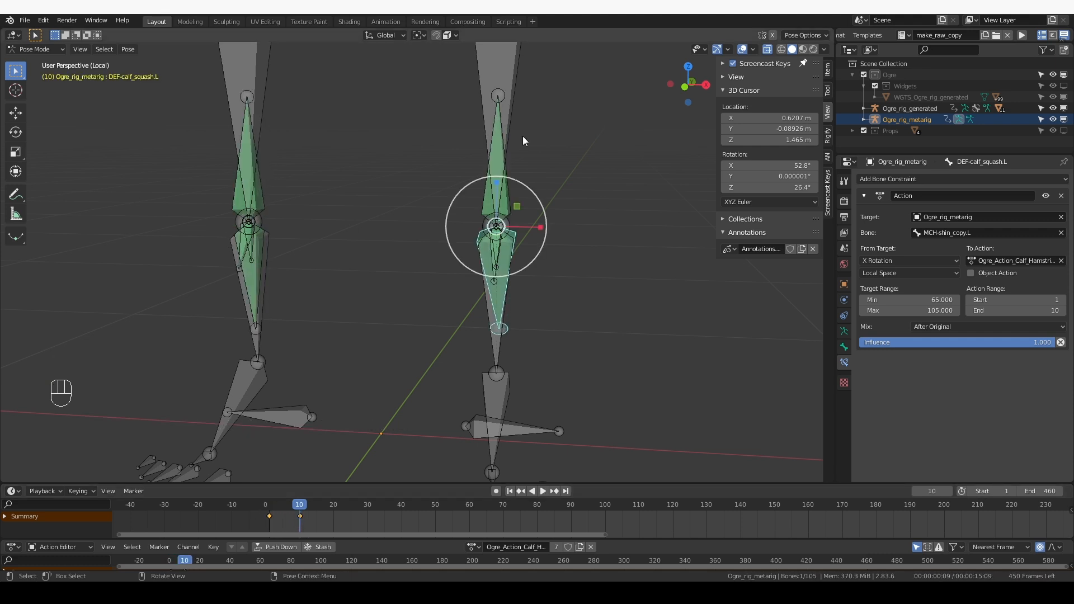
click(828, 89)
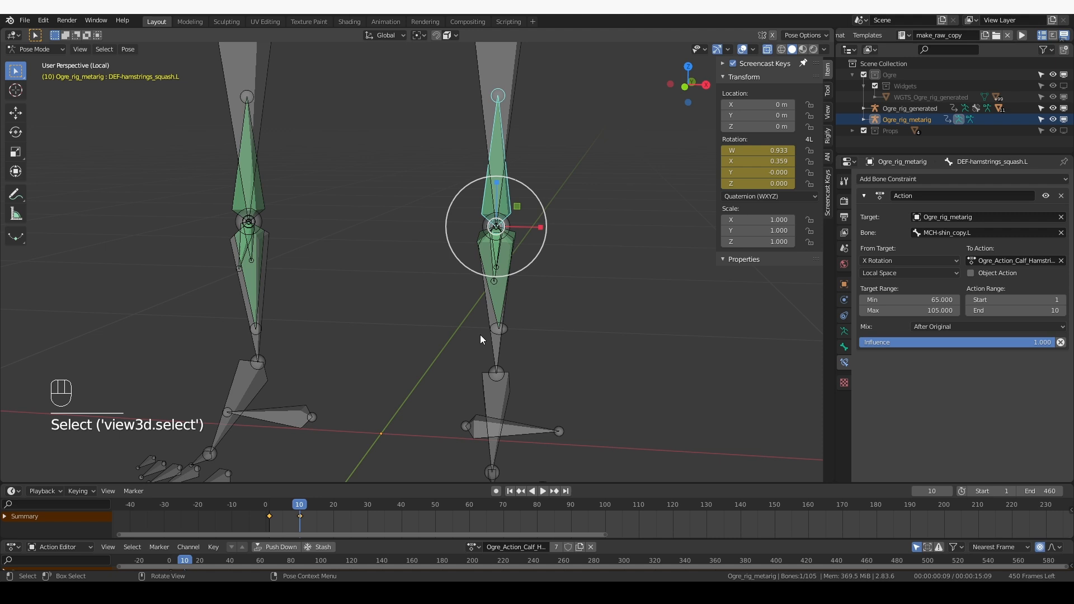
mouse_move(485, 197)
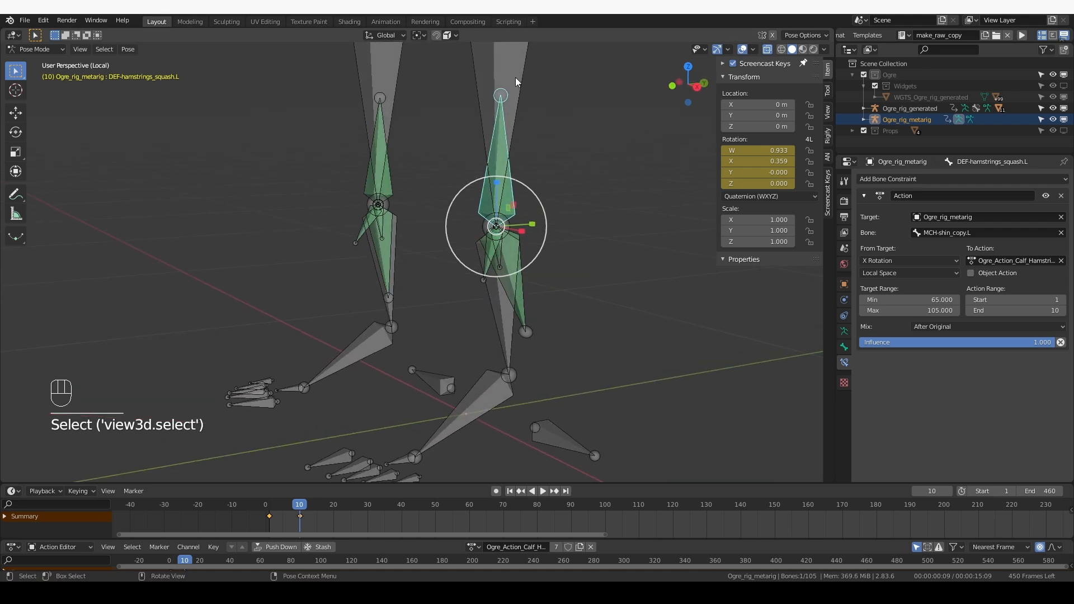
Key DEF-hamstrings_squash.L's scale, widen it to 1.25 on X and key it again at frame 10.
click(268, 504)
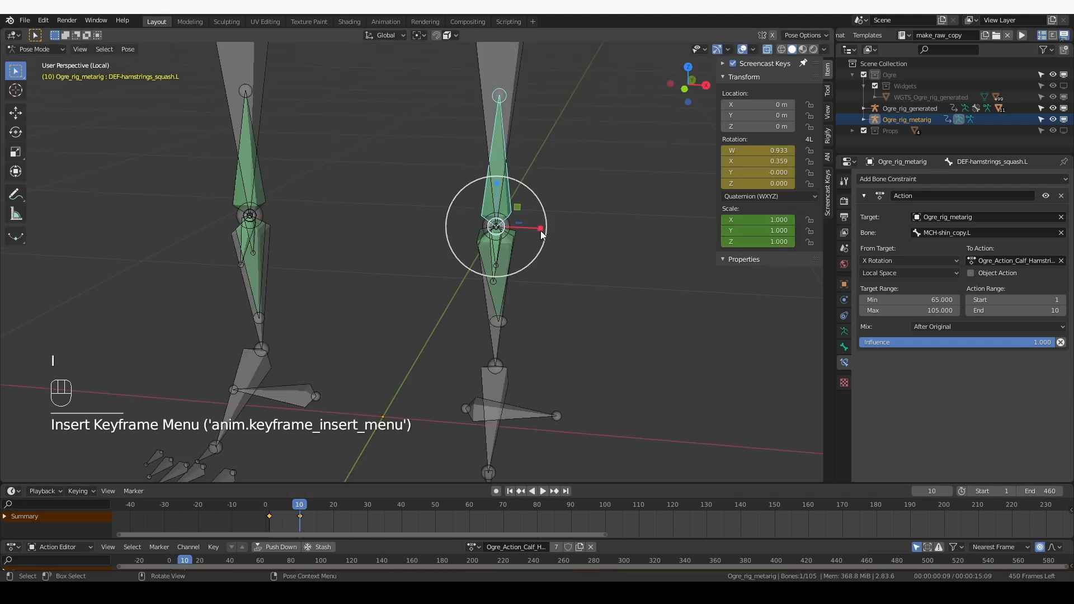
key(s)
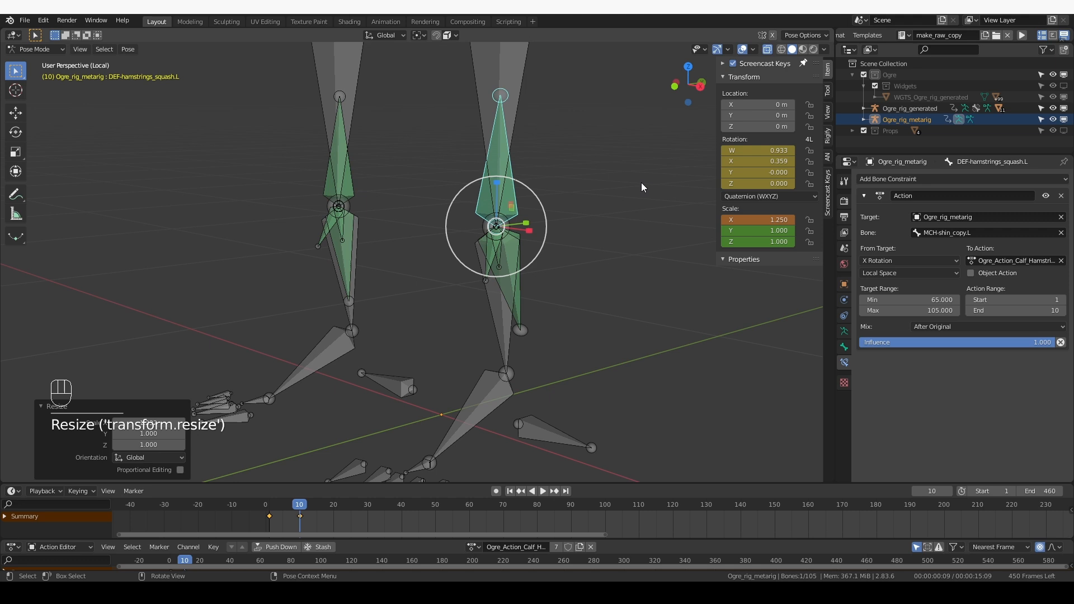
key(i)
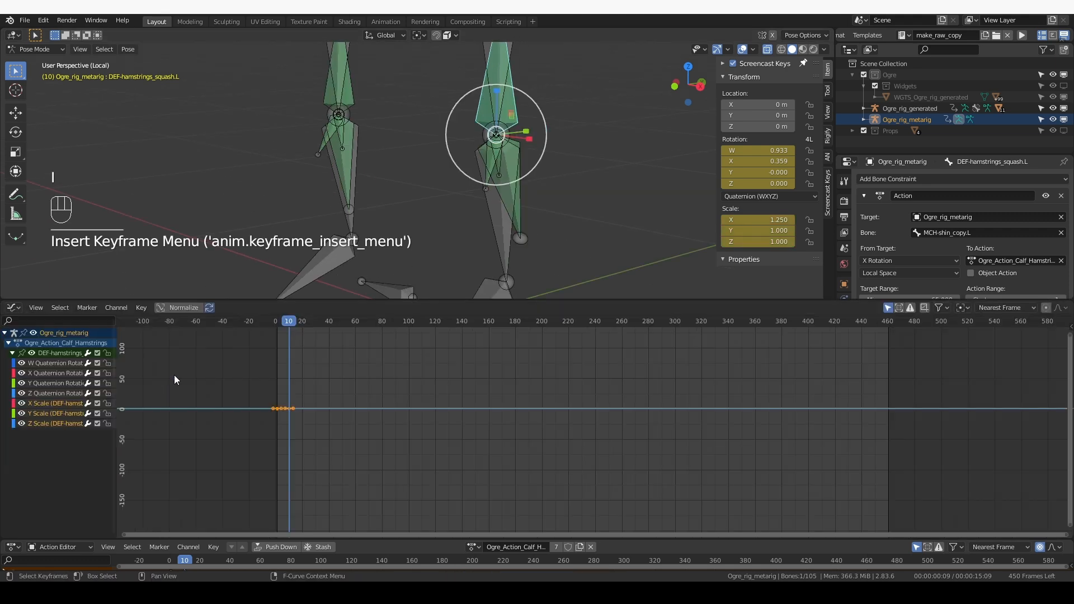
mouse_move(342, 458)
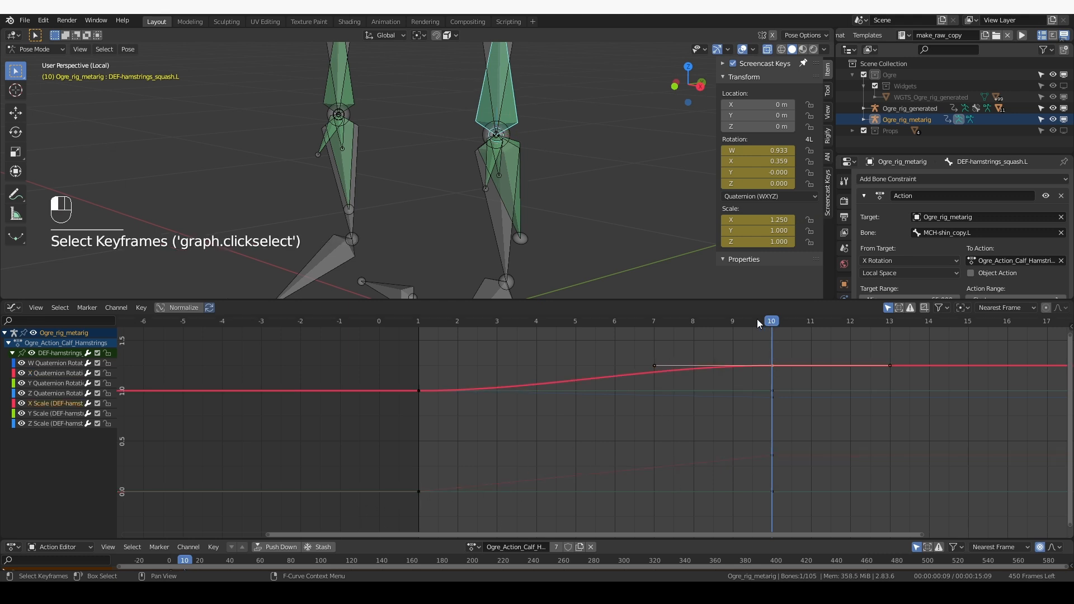
click(731, 321)
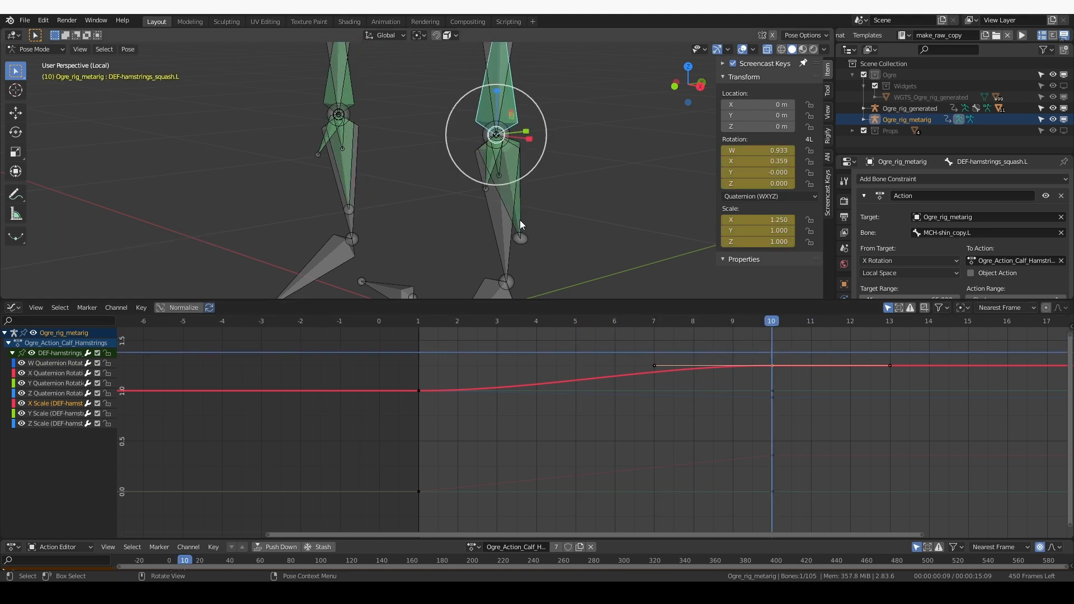
click(521, 237)
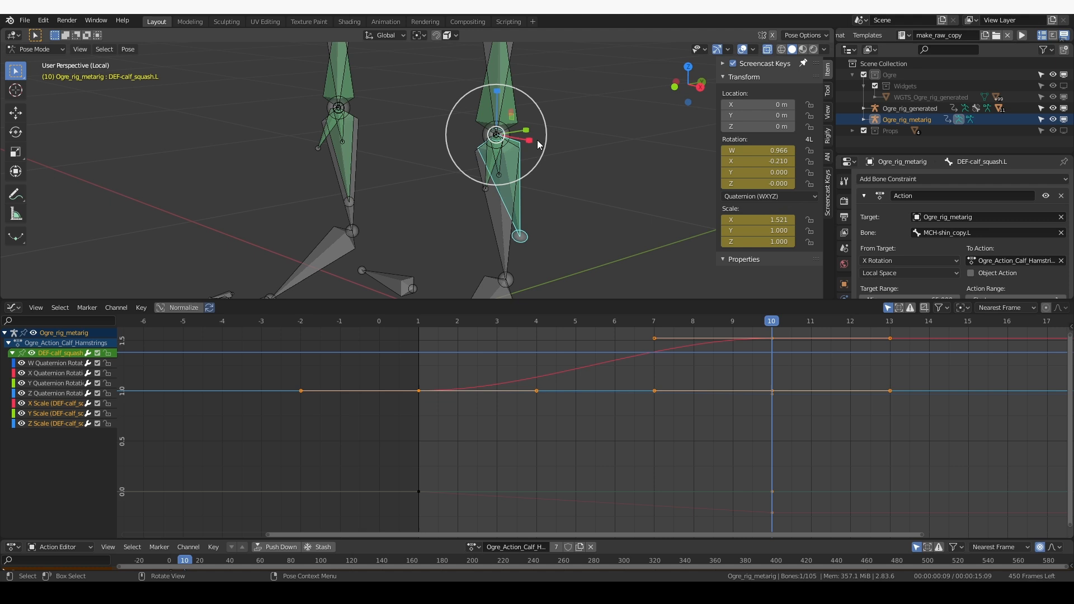
Delete the right leg's squash bones and symmetrize the left squash bones to the right side.
key(Tab)
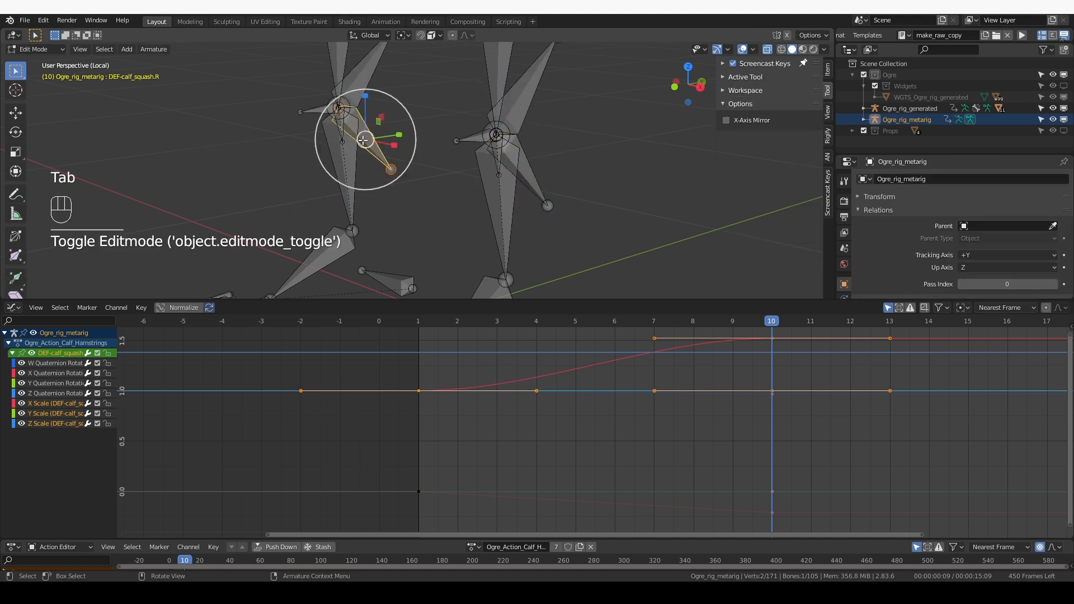
click(332, 120)
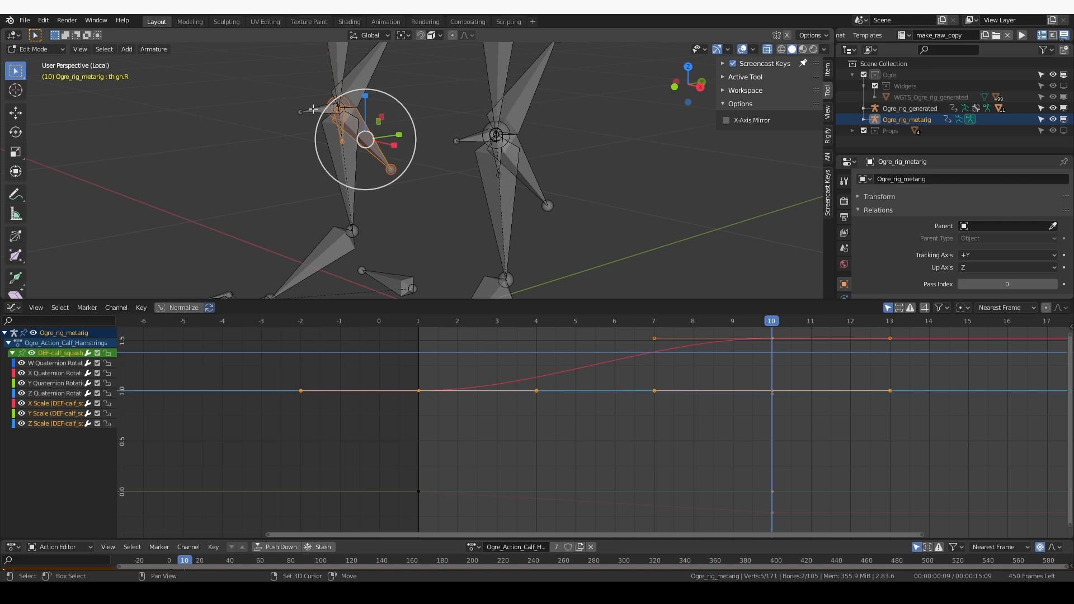
key(x)
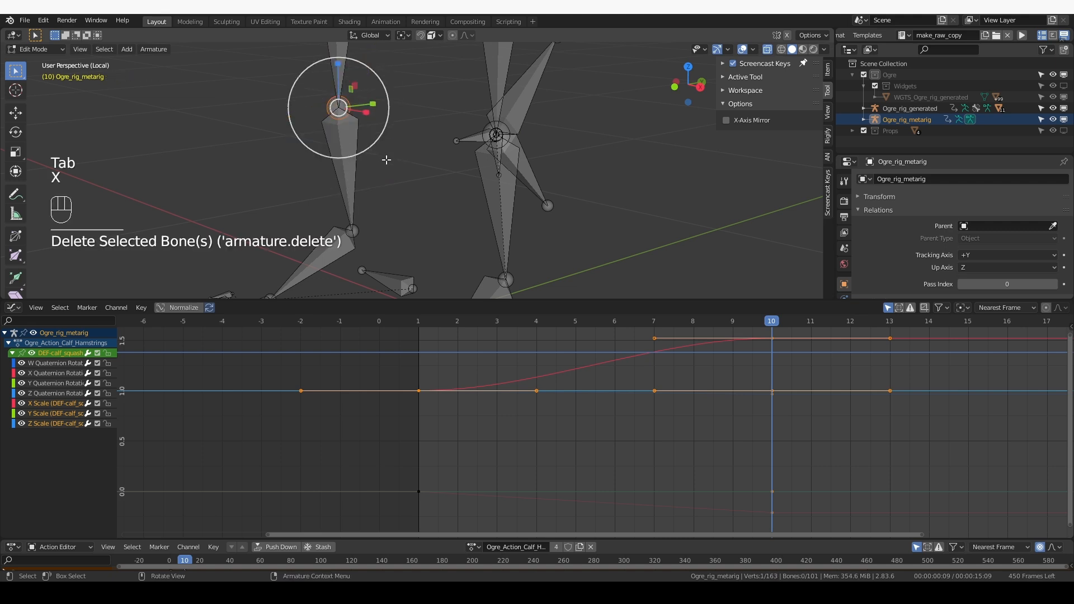
click(496, 141)
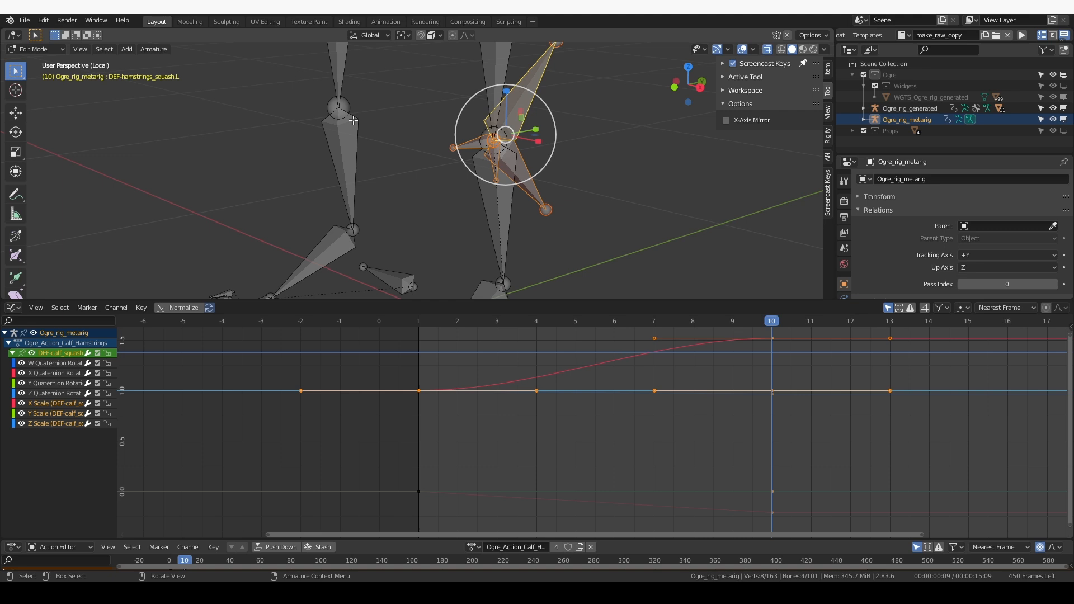
click(153, 48)
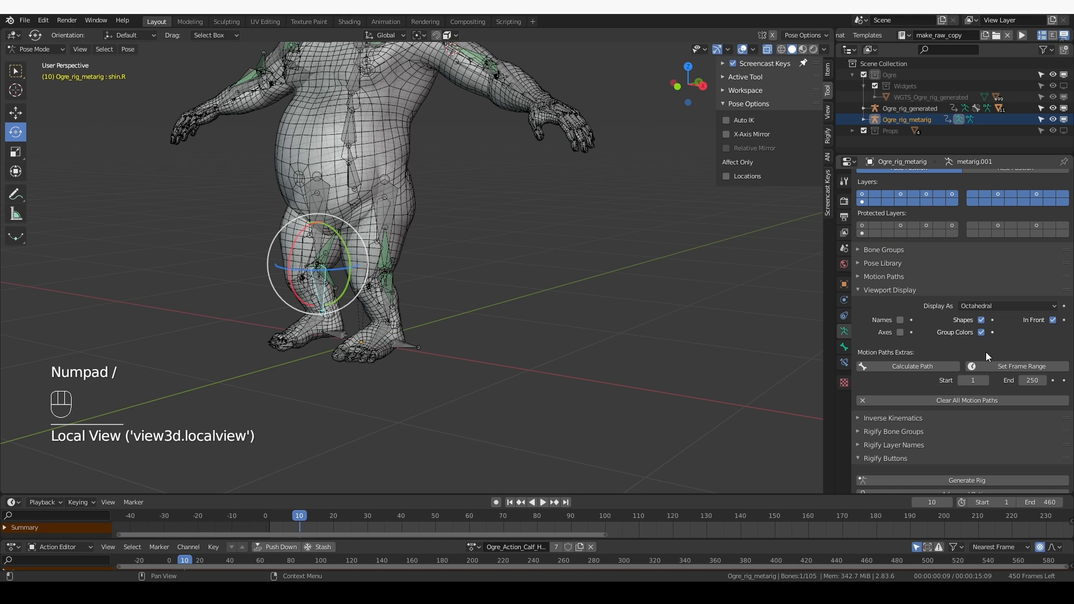
Generate the Rigify rig from the updated metarig, inspect the legs and reselect the metarig.
click(966, 479)
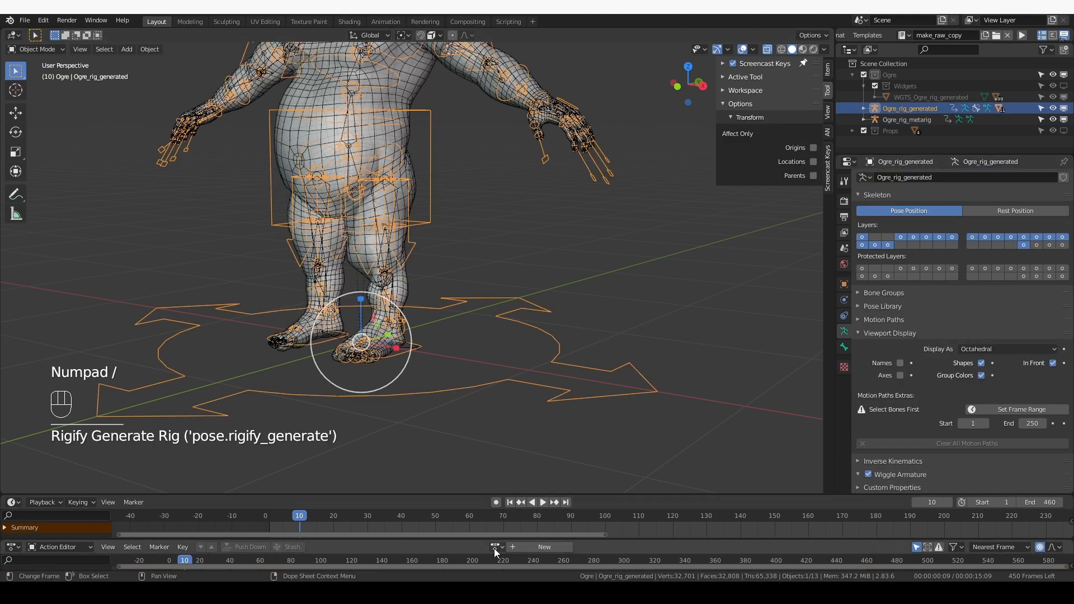
click(494, 547)
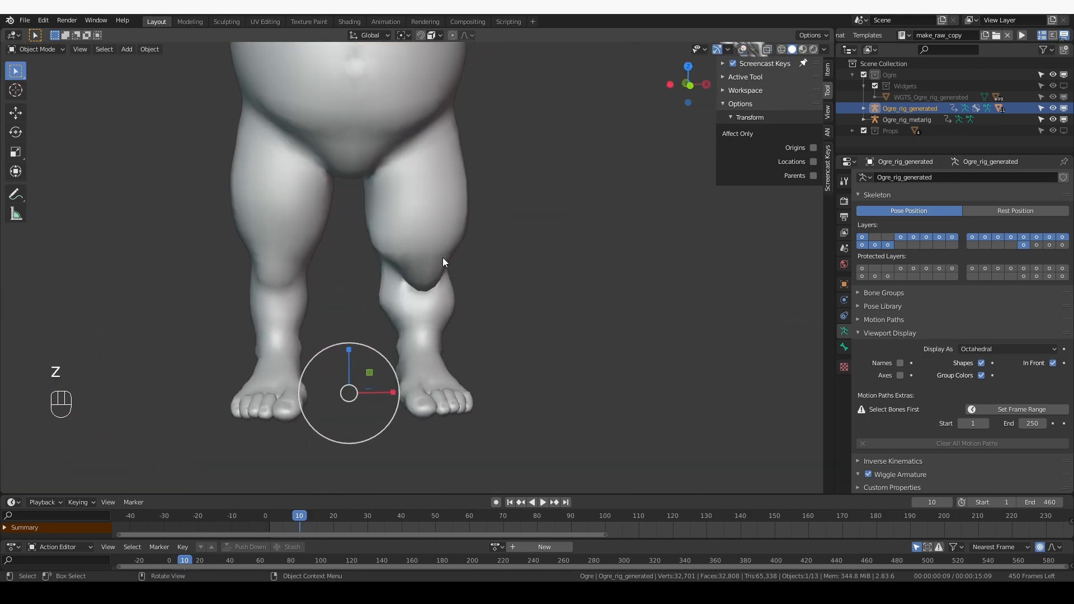
mouse_move(419, 255)
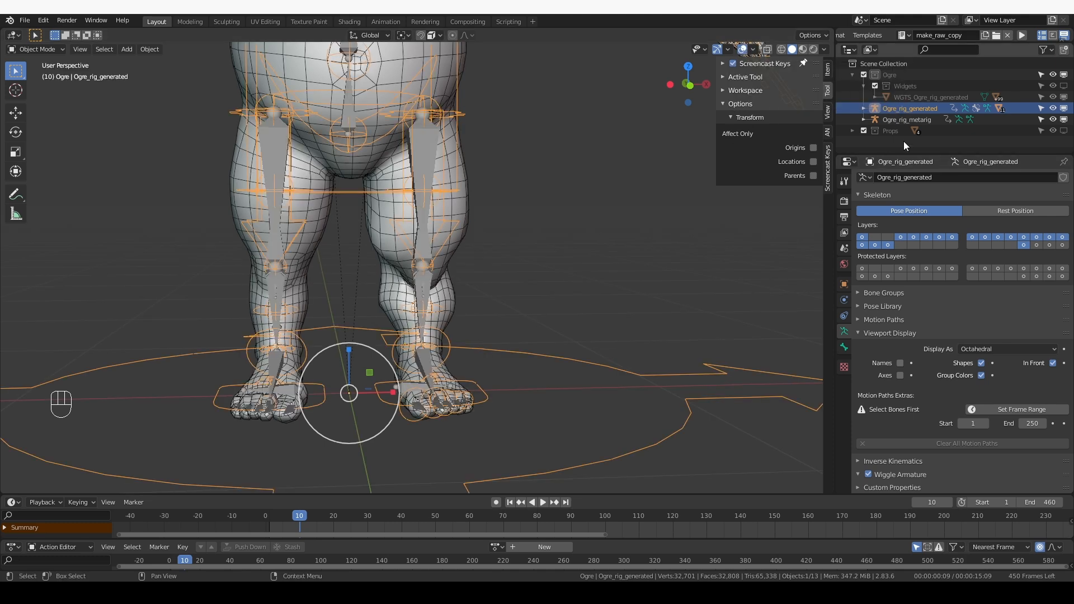
click(907, 119)
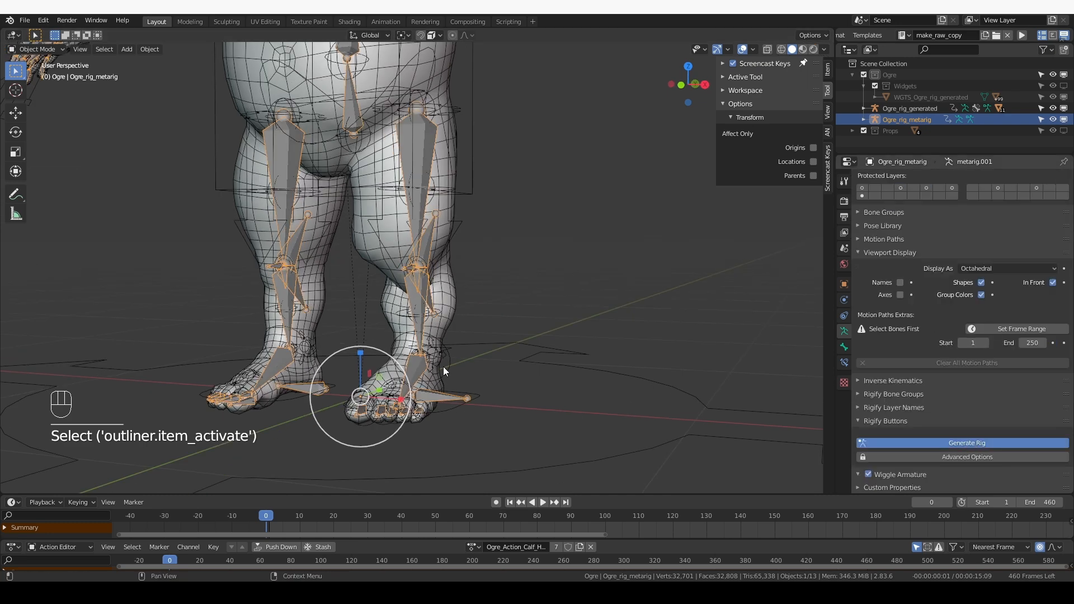
Generate the Ogre rig once more from the metarig.
click(960, 443)
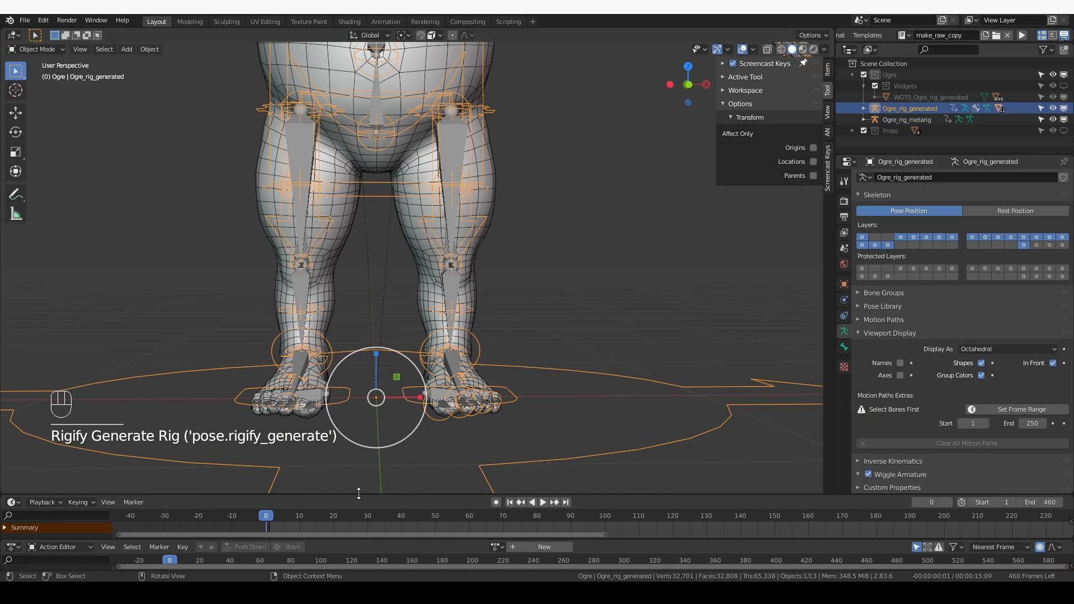
mouse_move(334, 450)
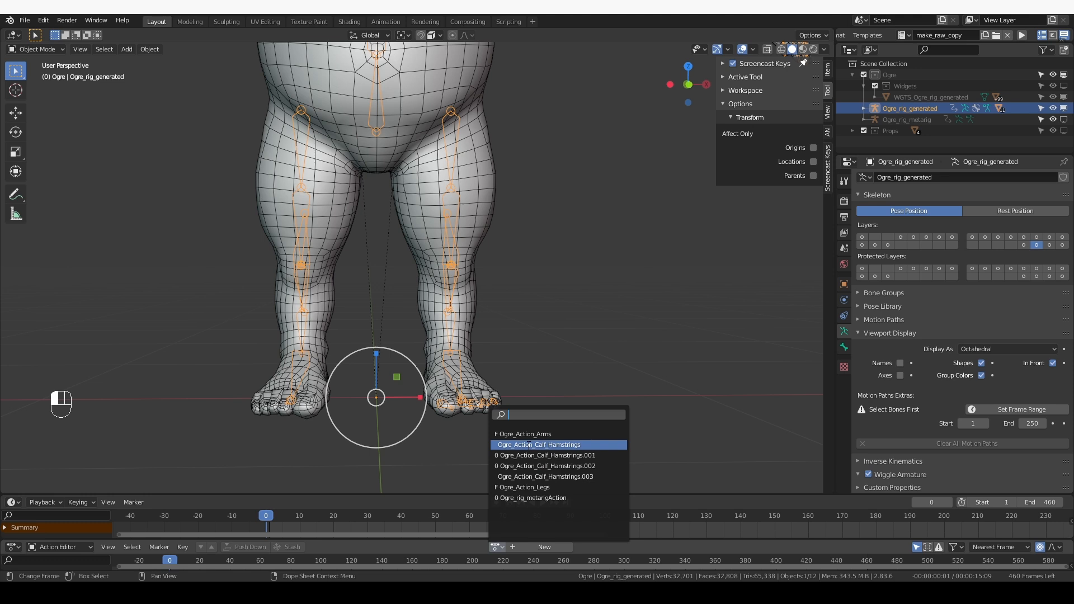
Select the Ogre metarig and assign Ogre_Action_Calf_Hamstrings in the Action Editor.
key(Tab)
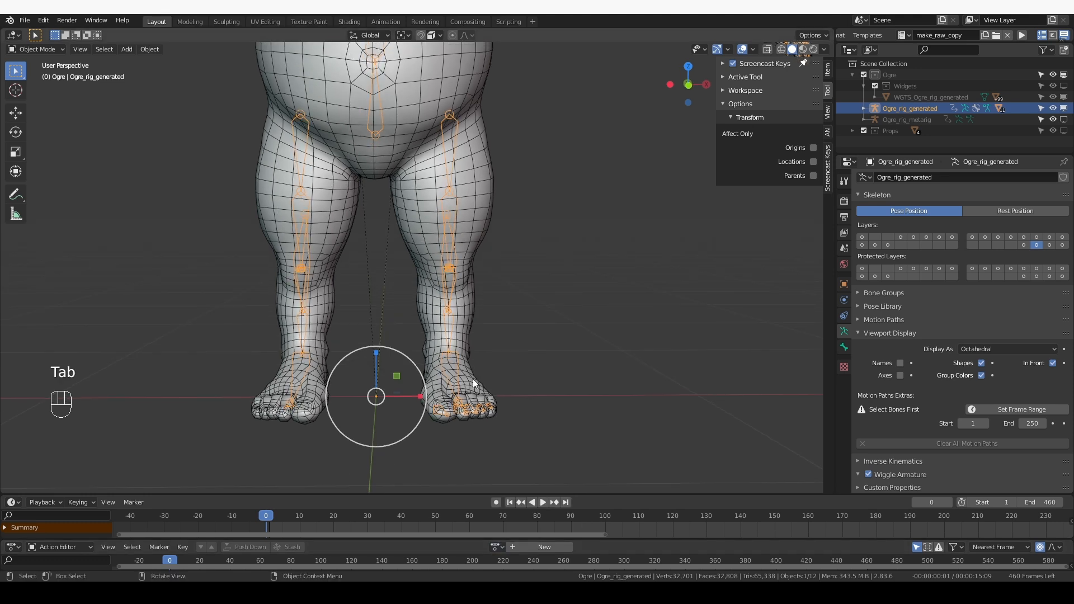
click(905, 120)
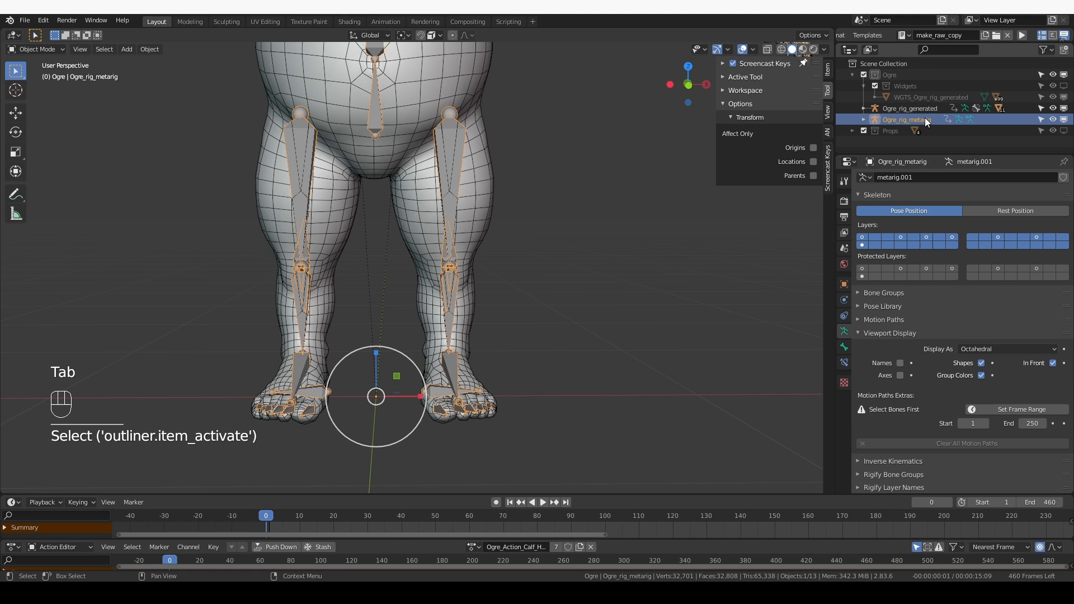
key(Tab)
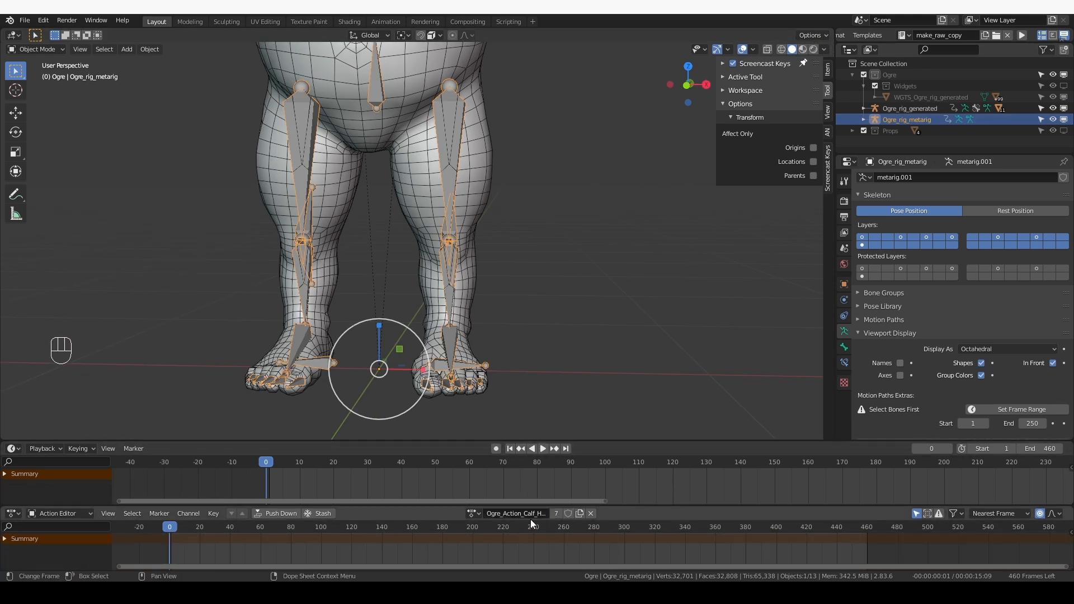
click(516, 513)
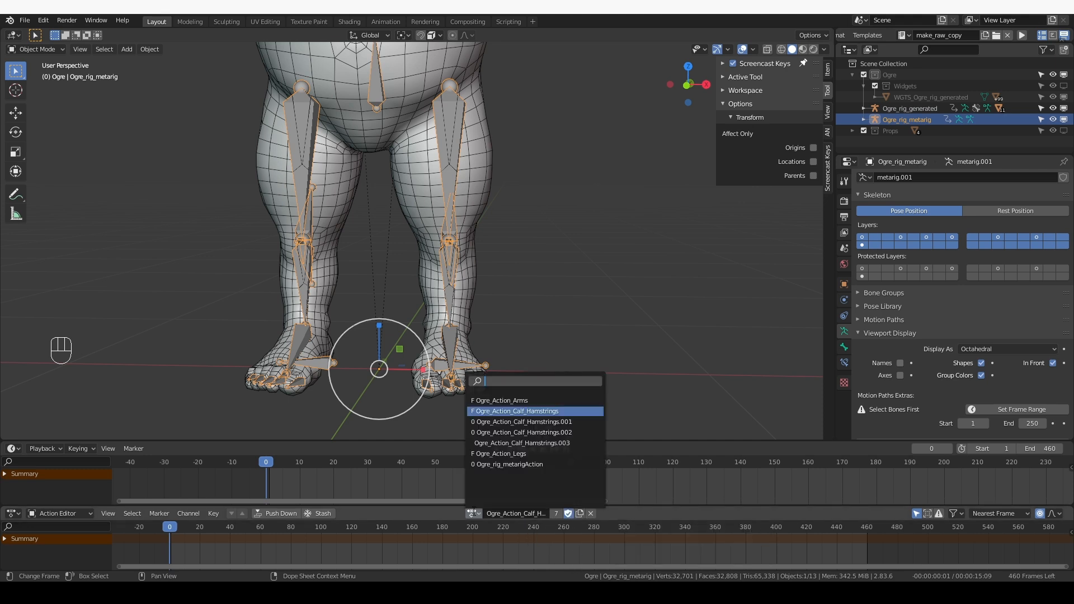
click(514, 410)
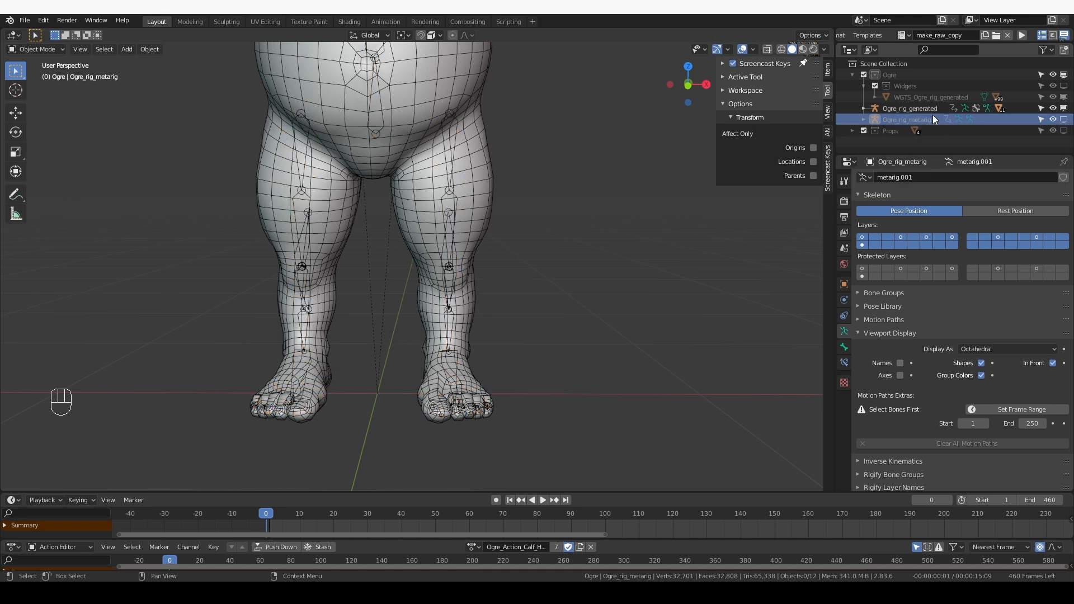
Select Ogre_rig_generated and assign it the Ogre_Action_Legs action.
click(909, 108)
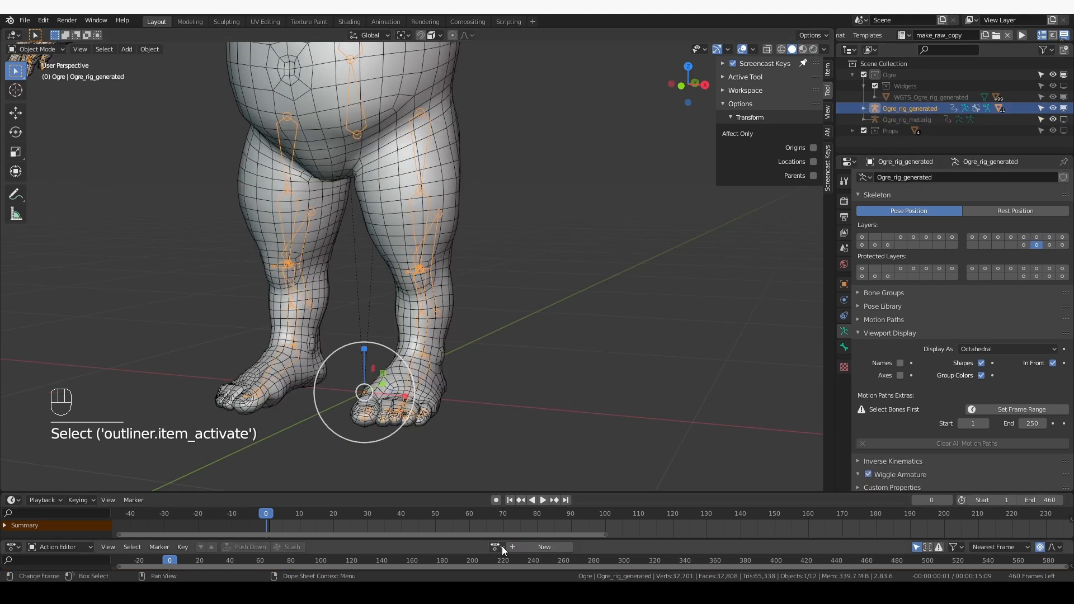
click(543, 547)
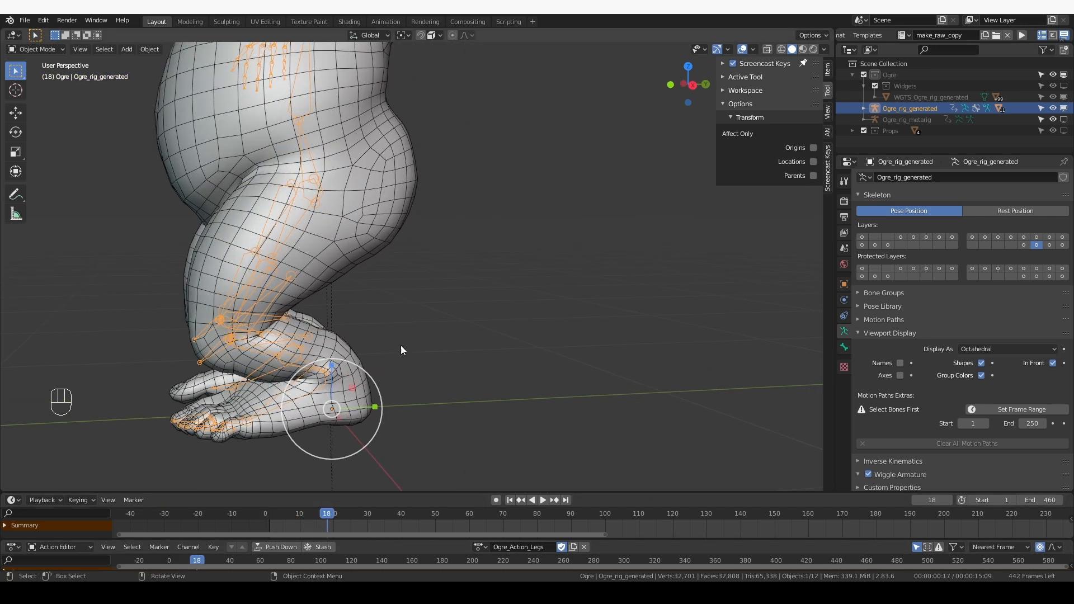
click(609, 513)
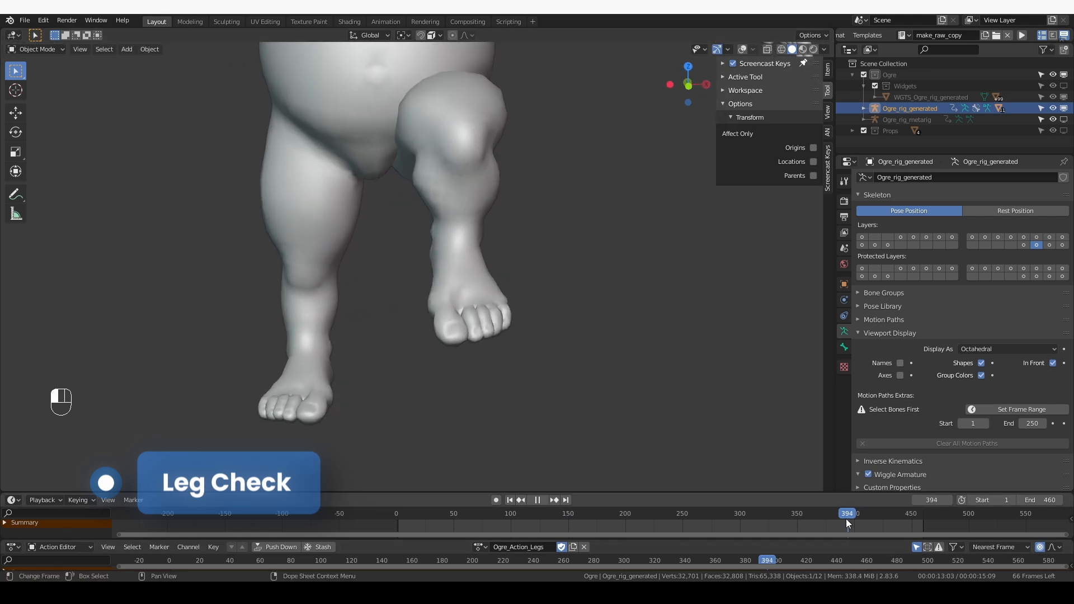
Scrub playback around frames 390–395 to inspect the raised-leg knee deformation.
click(842, 514)
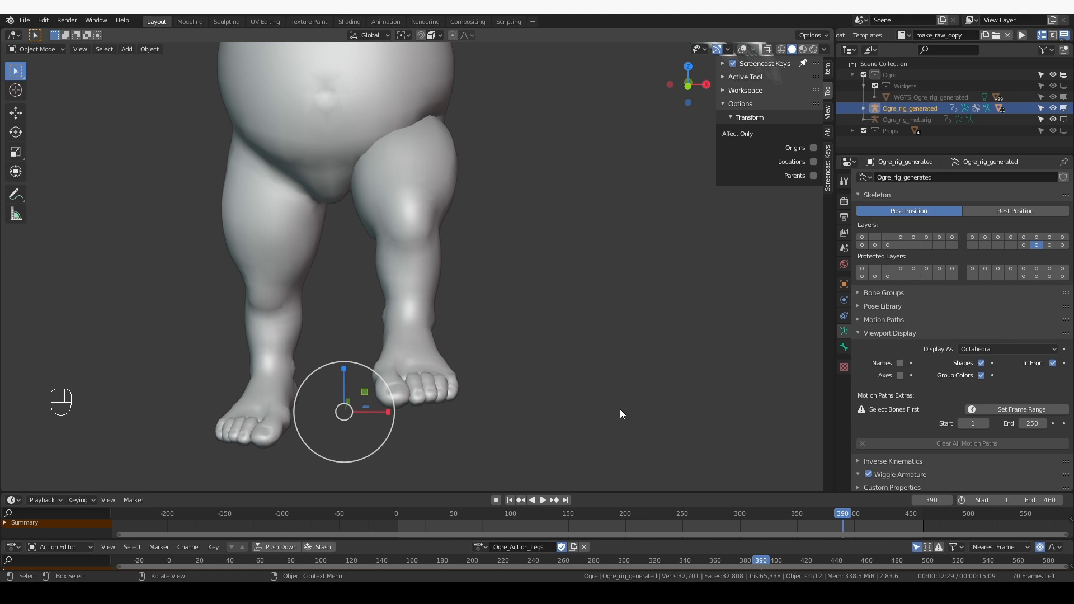
mouse_move(442, 244)
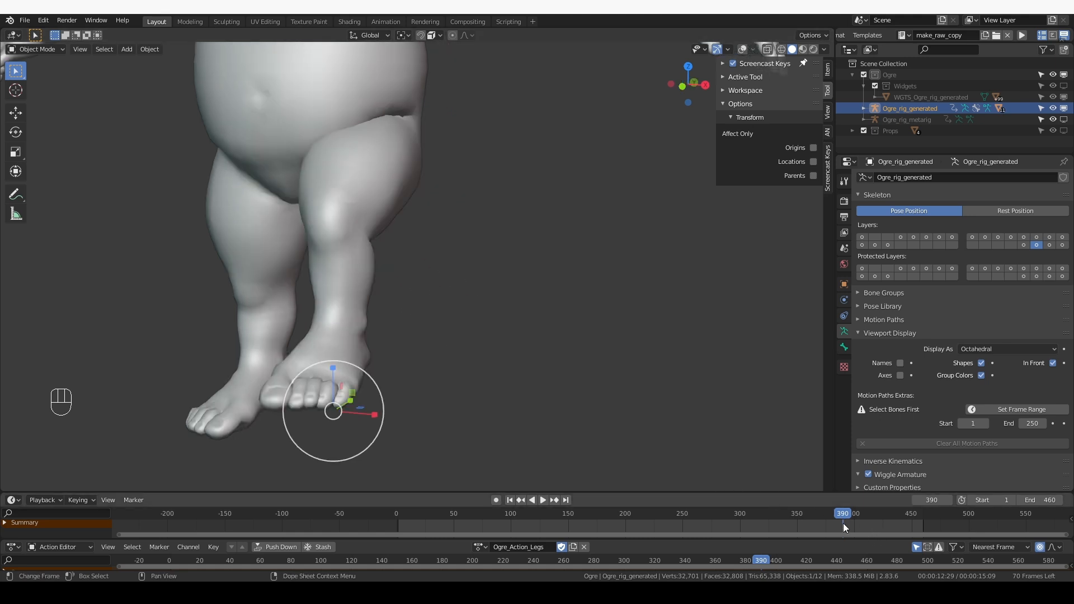
click(848, 513)
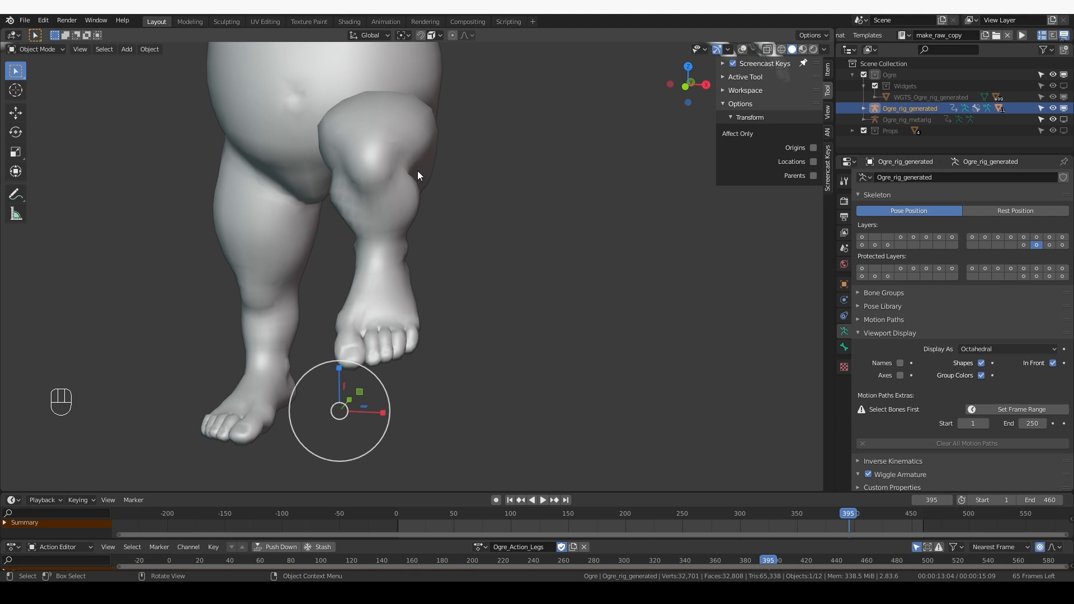
mouse_move(365, 226)
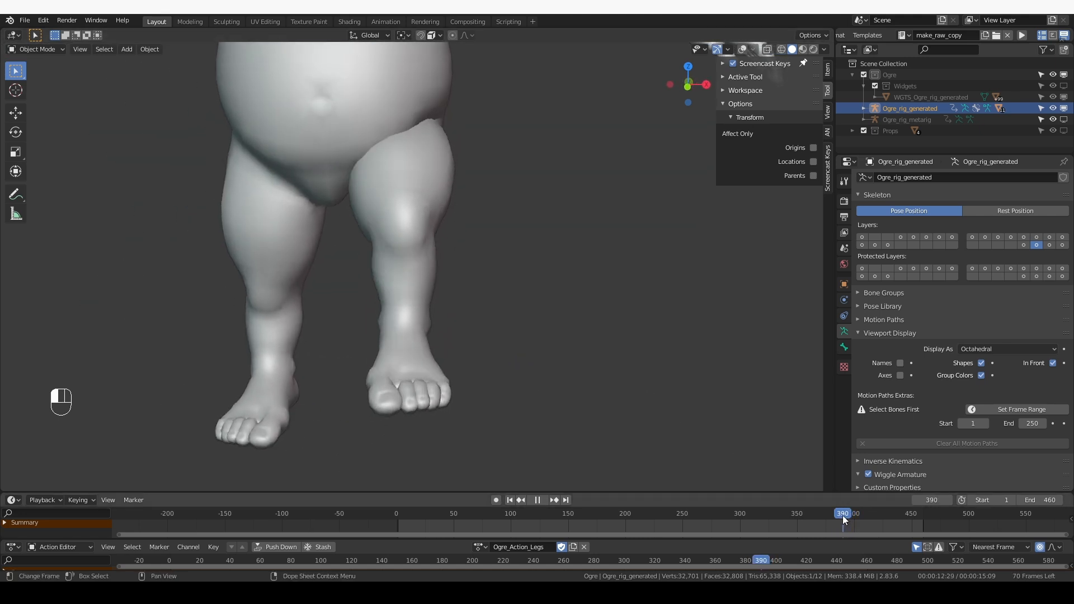
click(848, 514)
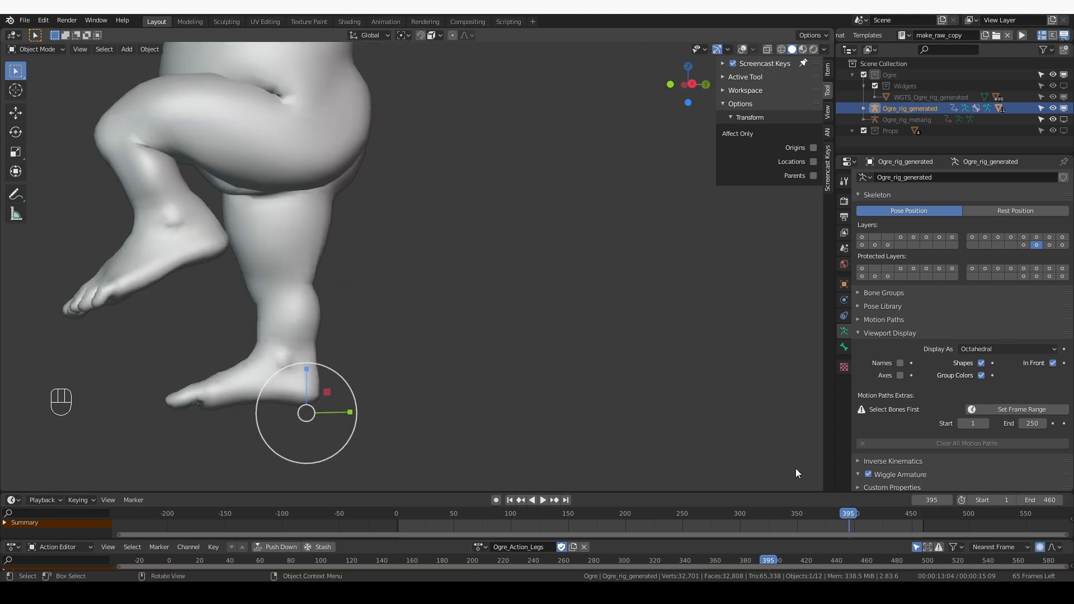
click(849, 514)
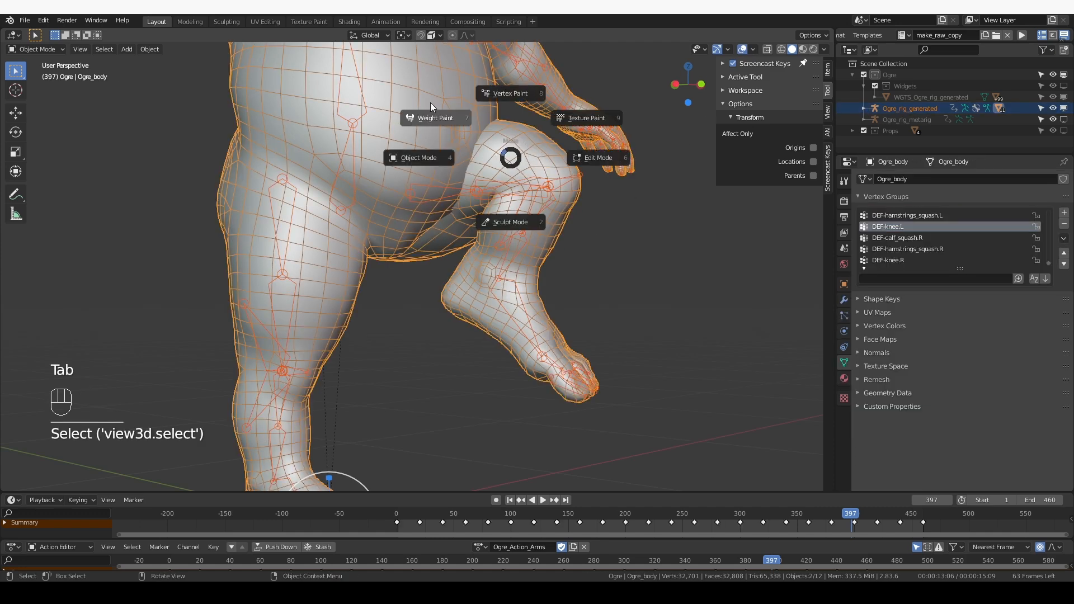
Weight-paint and blur the DEF-thigh.L.001 and DEF-shin.L groups around the left knee.
click(435, 117)
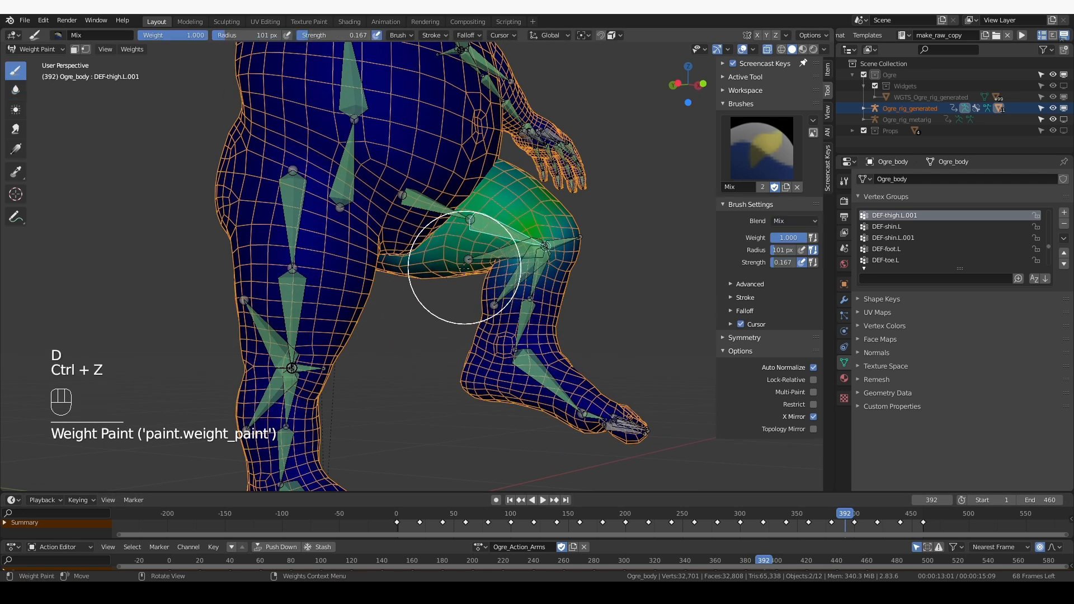
key(b)
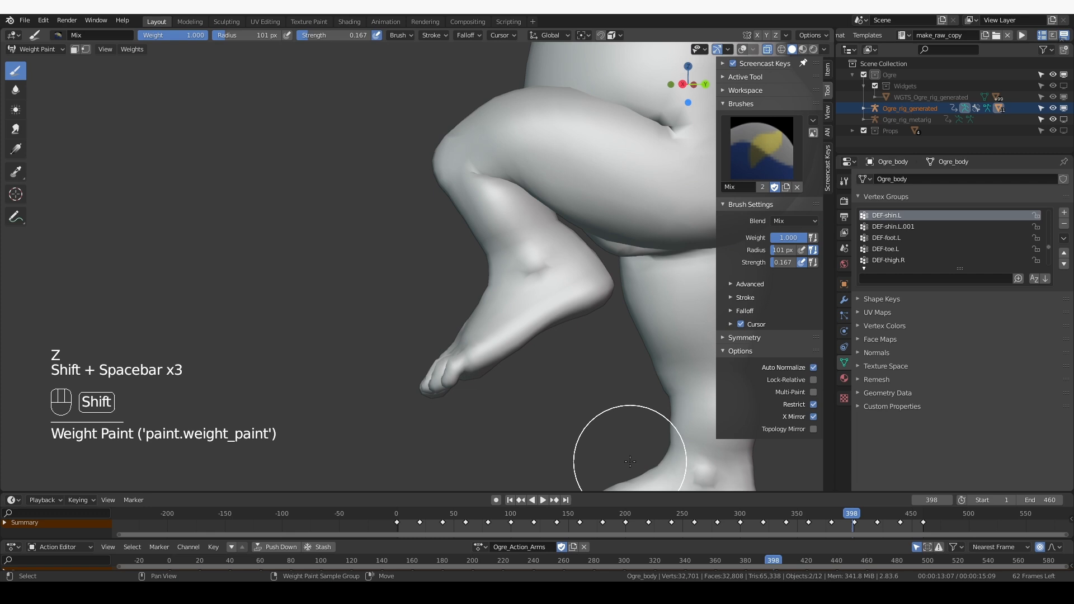
key(B)
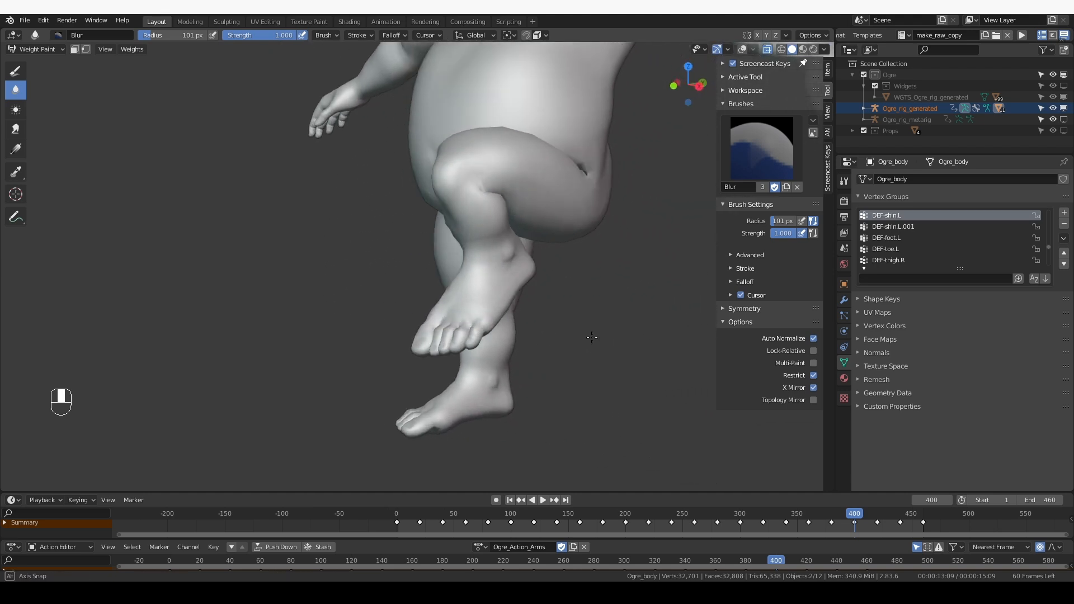
key(Tab)
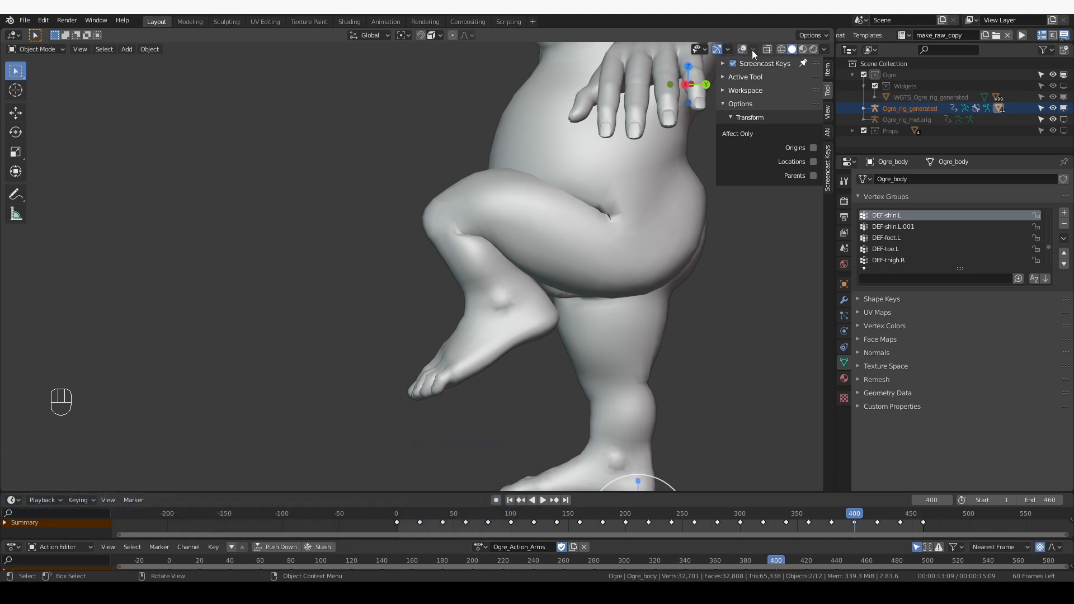
Add a Corrective Smooth modifier to the Ogre body after the Armature modifier.
click(518, 144)
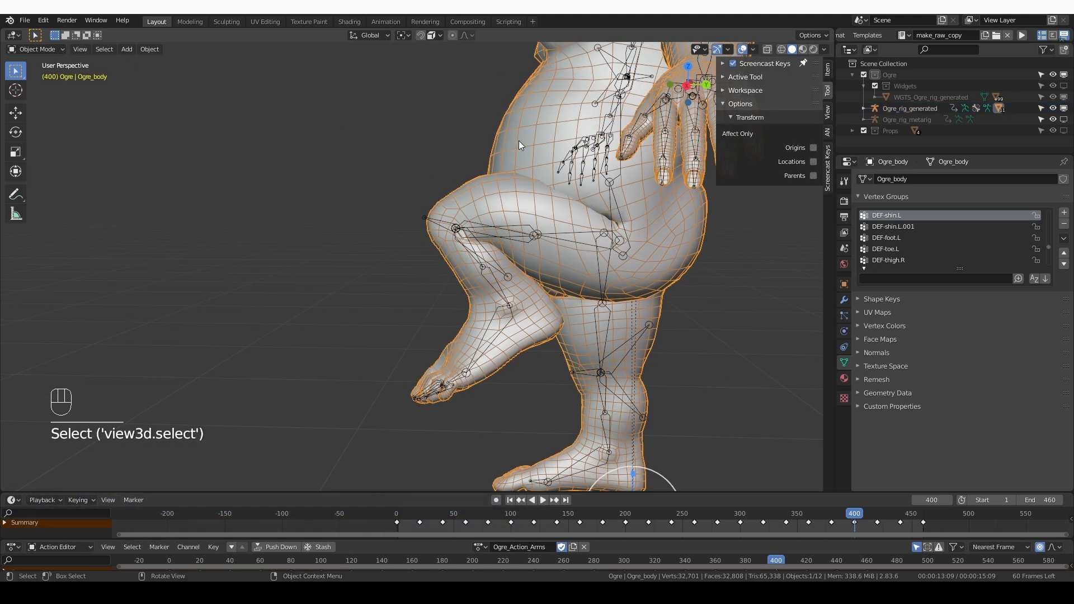
click(843, 300)
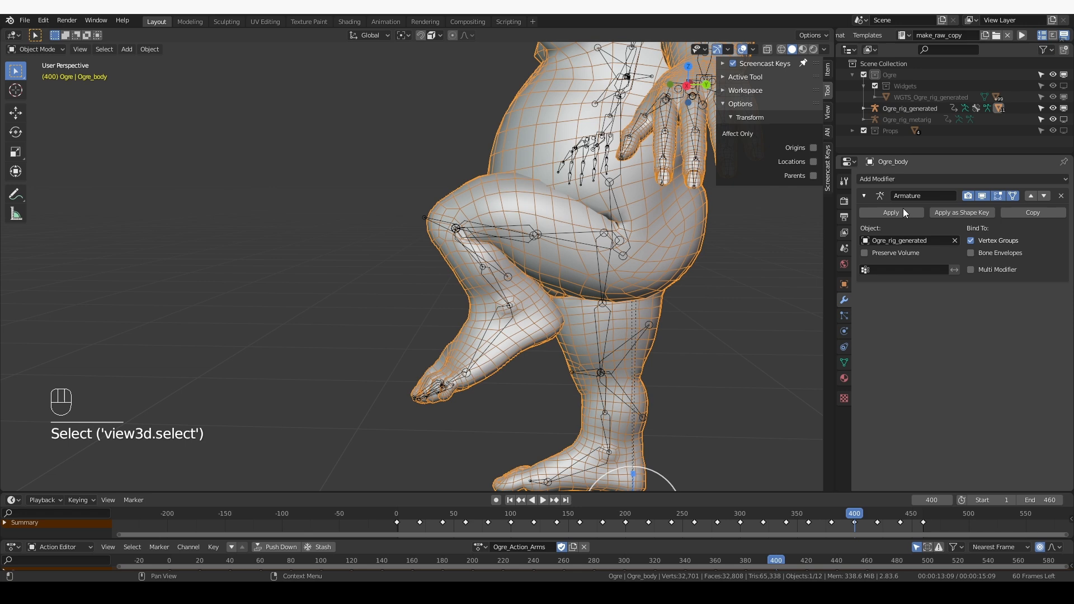
click(890, 179)
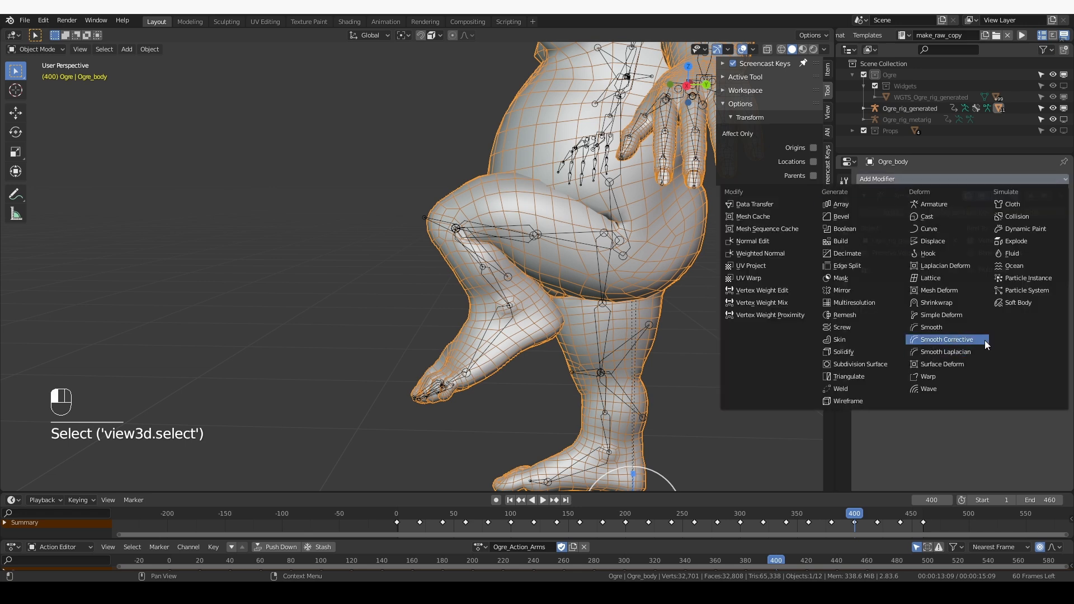
click(947, 339)
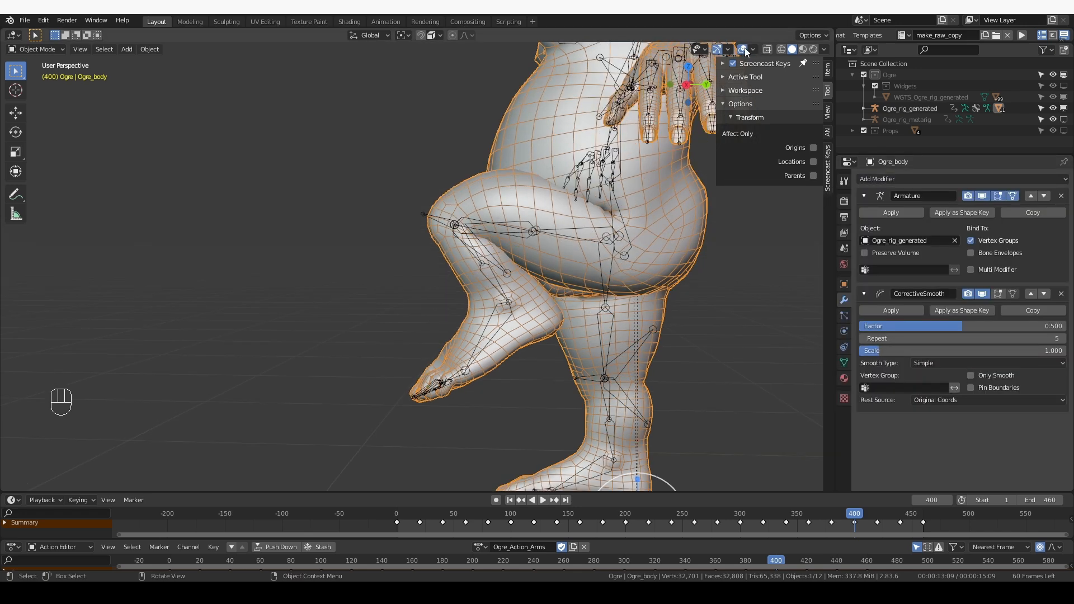
Hide the wireframe and toggle the smoothing's viewport display to compare the knee.
click(742, 48)
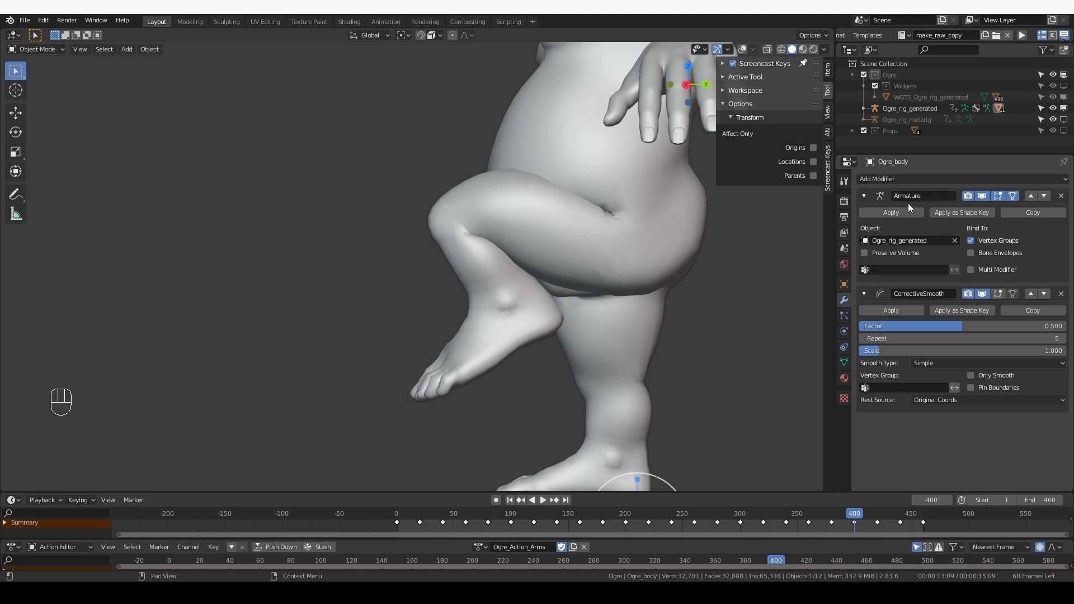
mouse_move(983, 307)
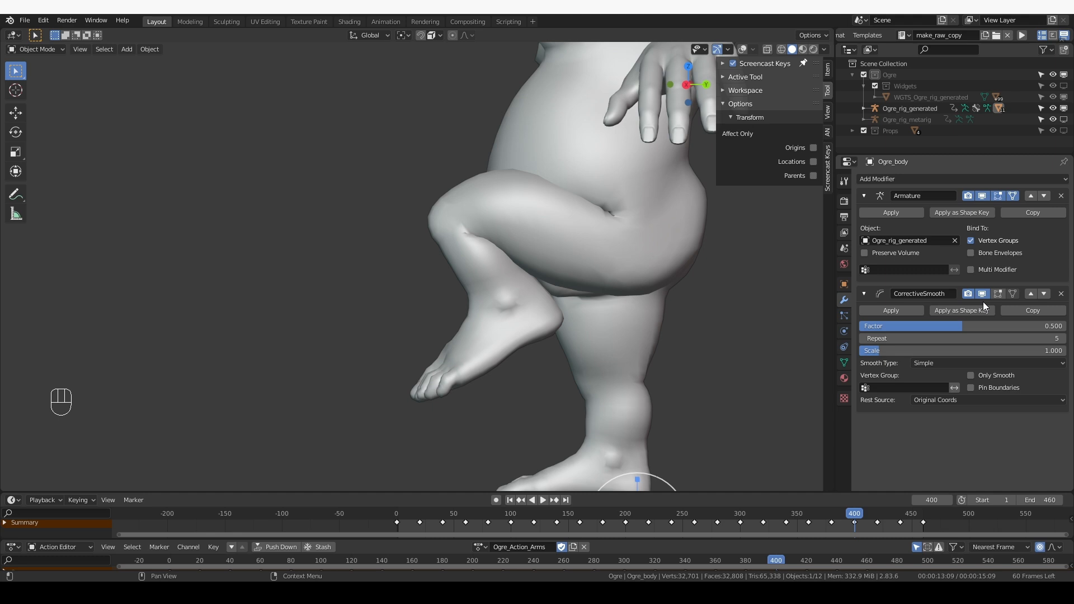
mouse_move(998, 289)
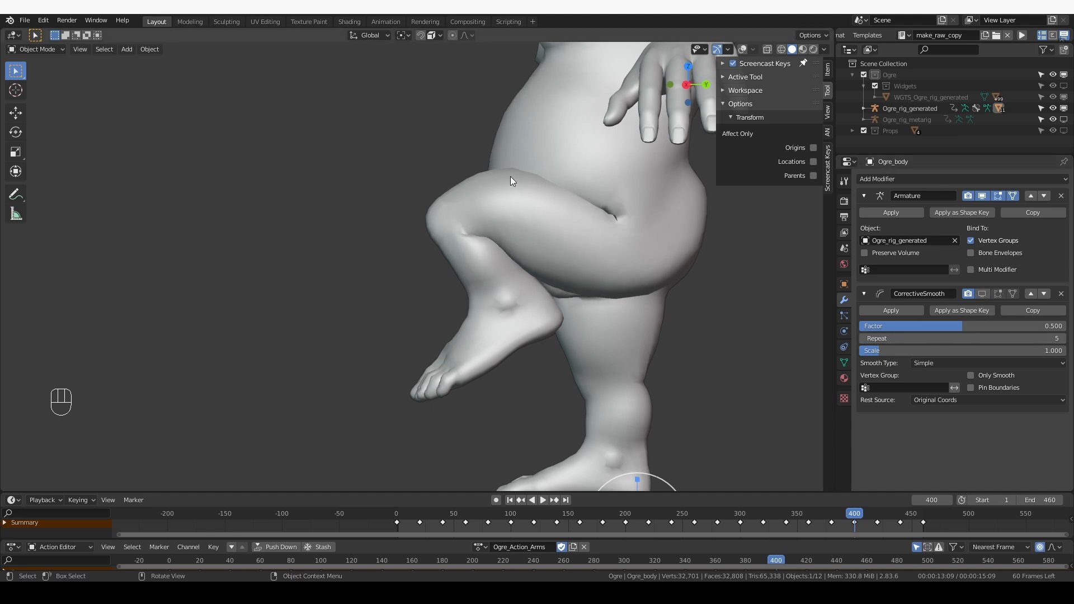
mouse_move(513, 267)
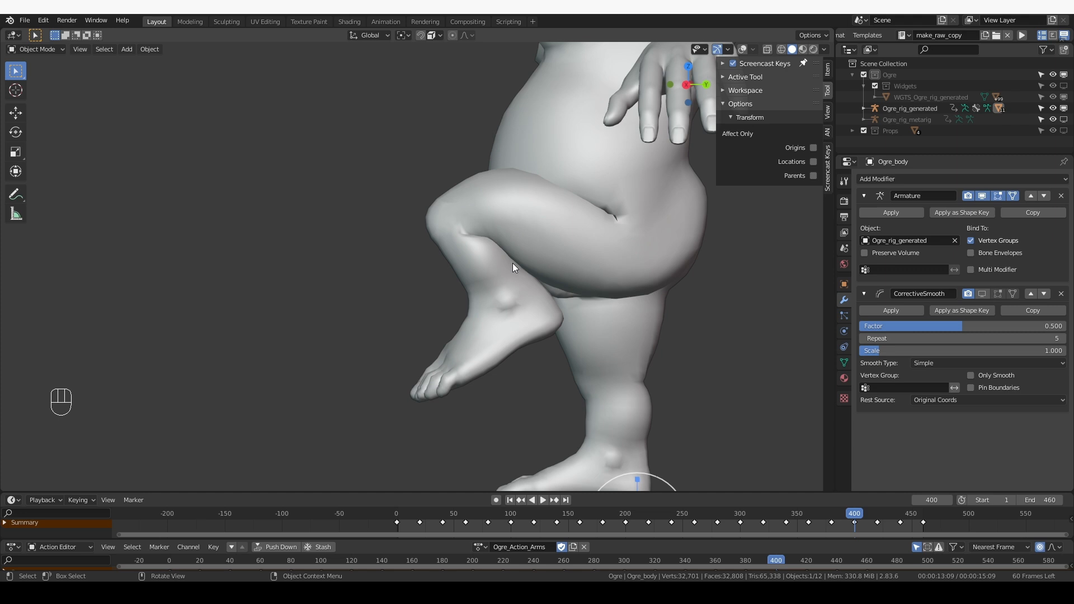
mouse_move(496, 242)
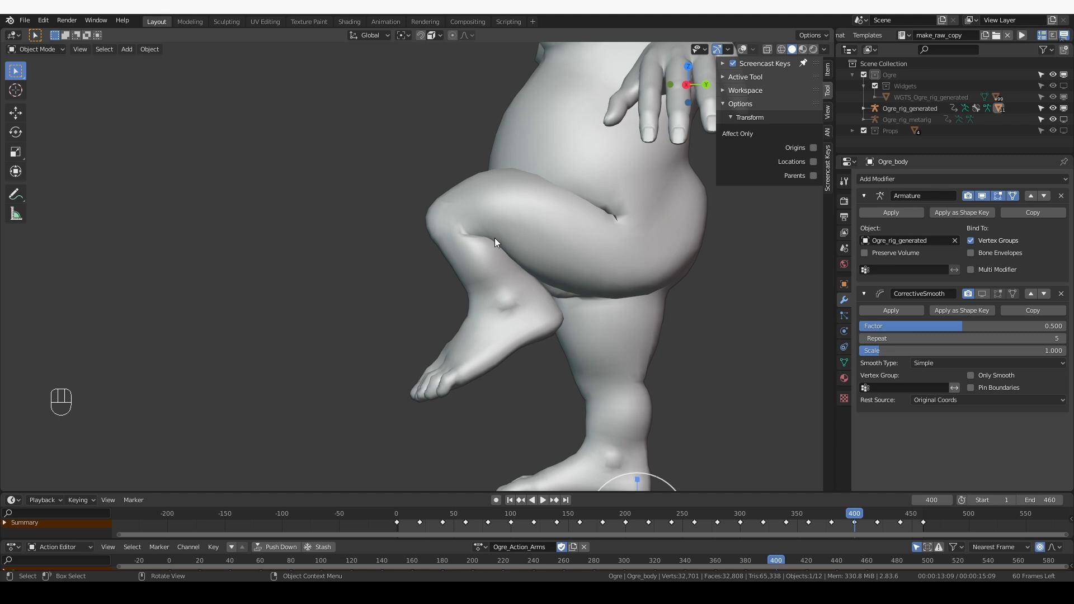
click(981, 293)
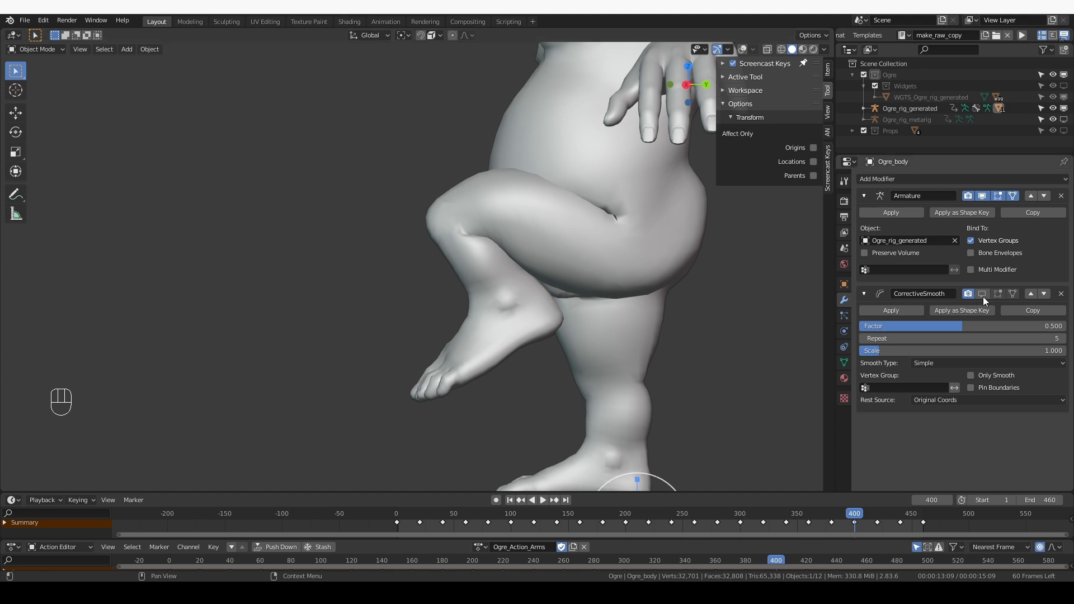
mouse_move(961, 310)
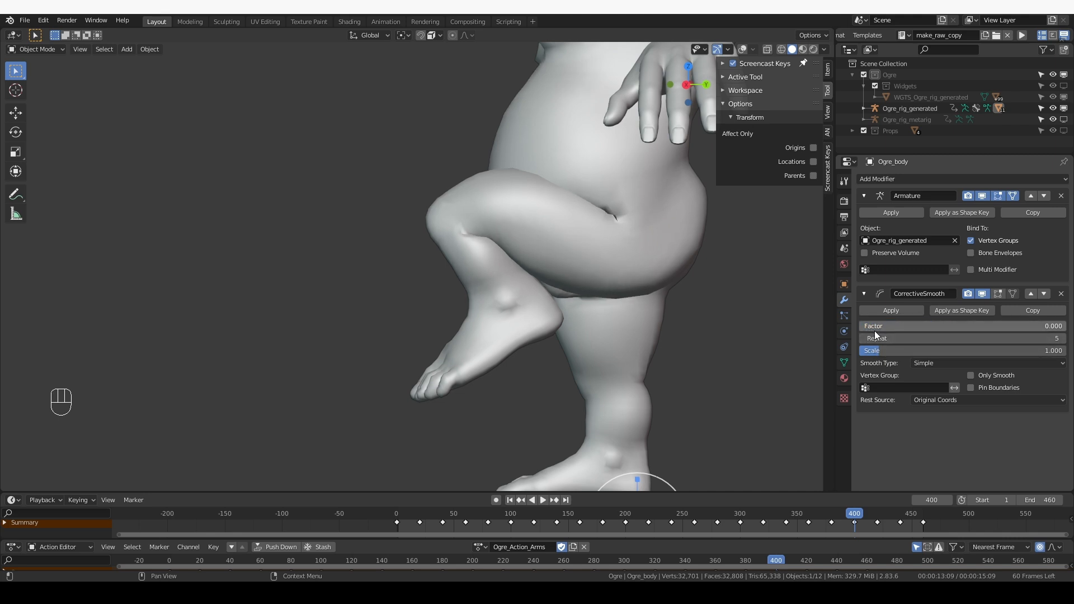
mouse_move(915, 334)
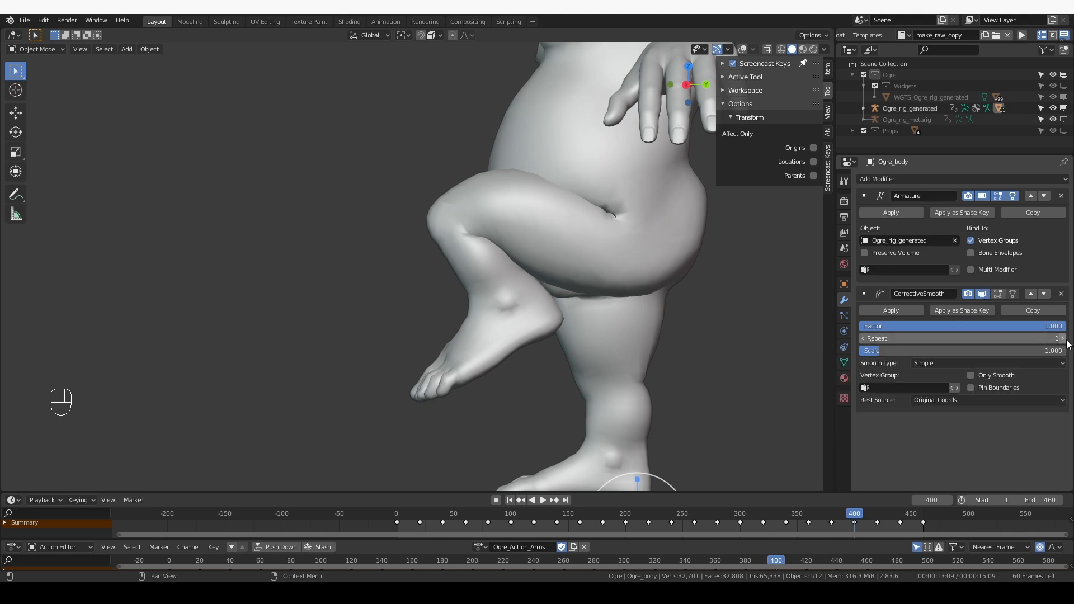
Set Corrective Smooth to factor 1.0 with 2 repeats and compare in the viewport.
click(1060, 338)
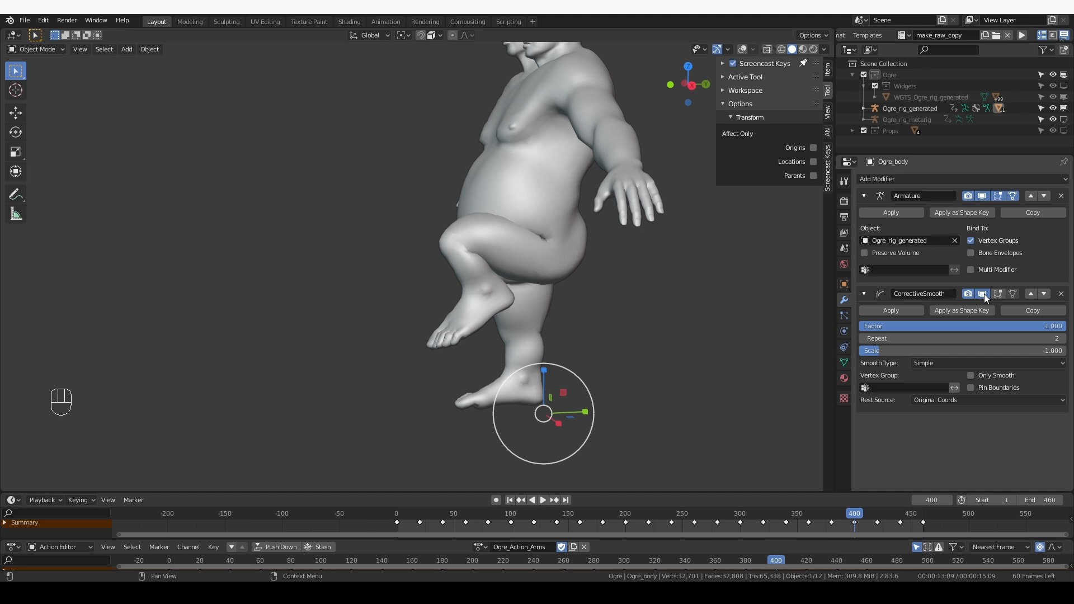
click(981, 293)
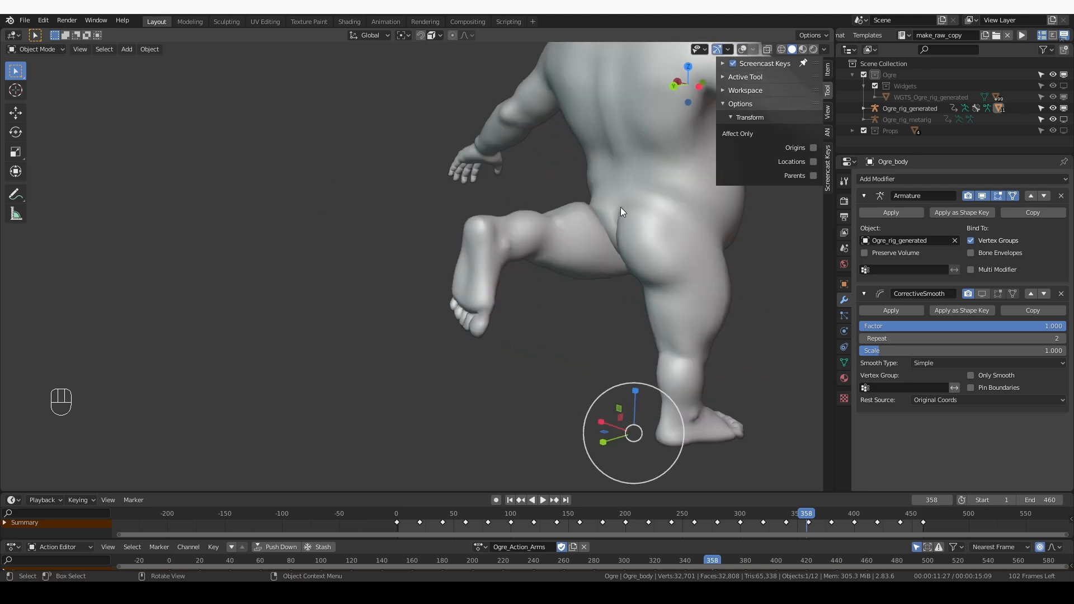
mouse_move(970, 387)
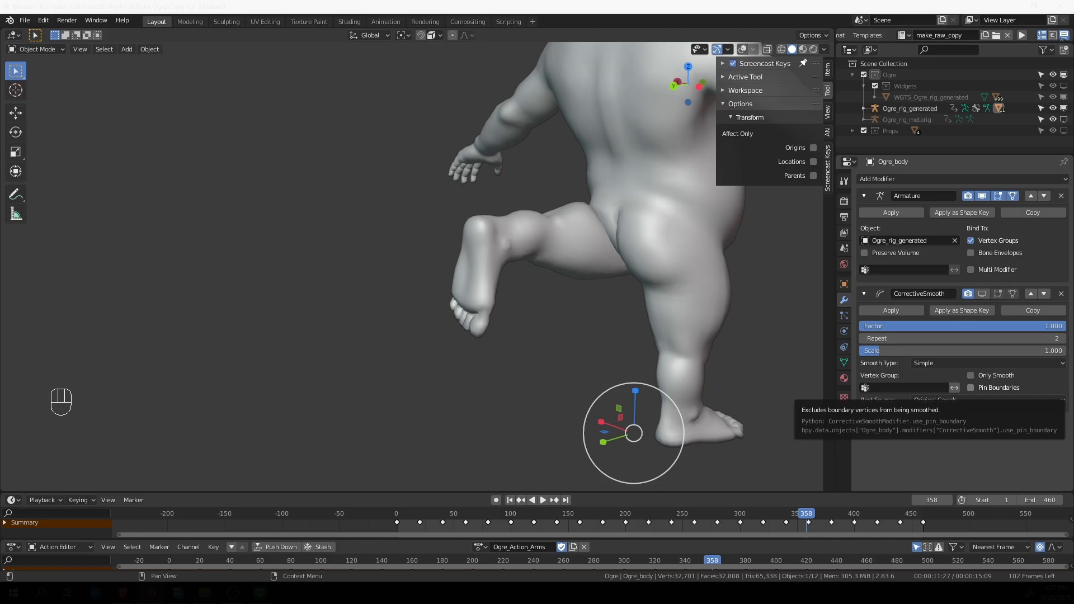